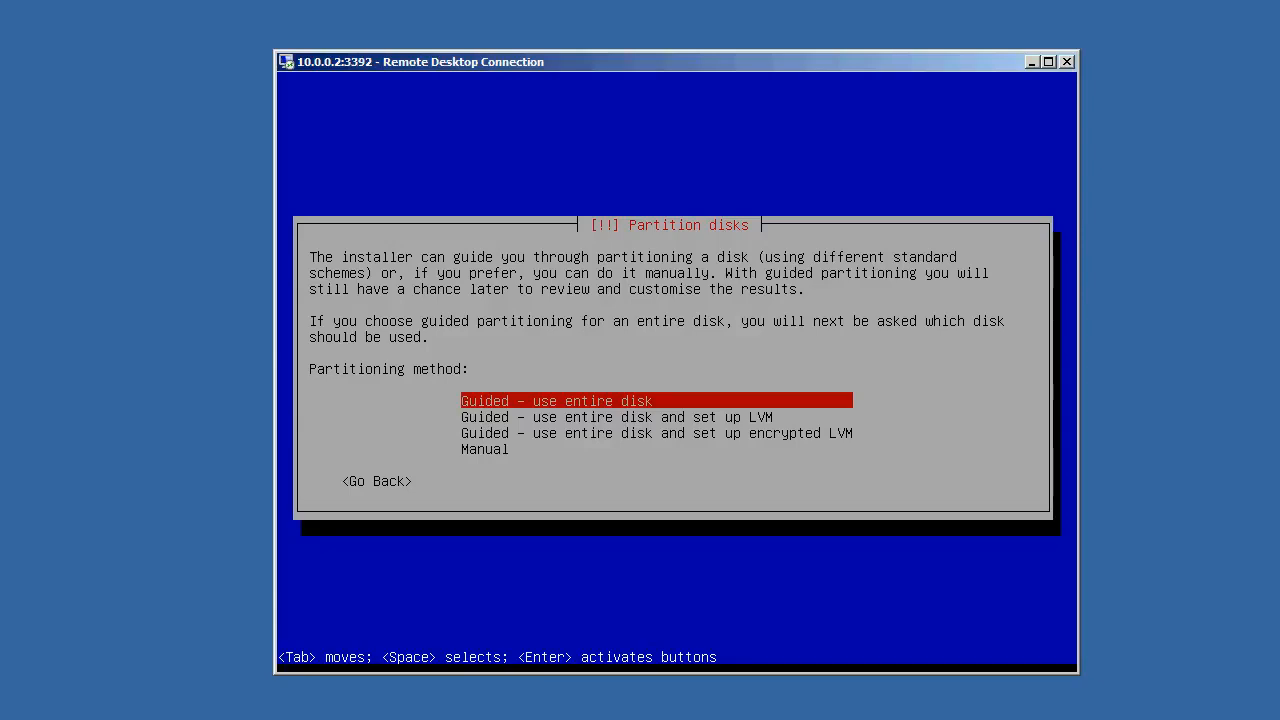
{"action": "mouse_move", "coordinate": [722, 308]}
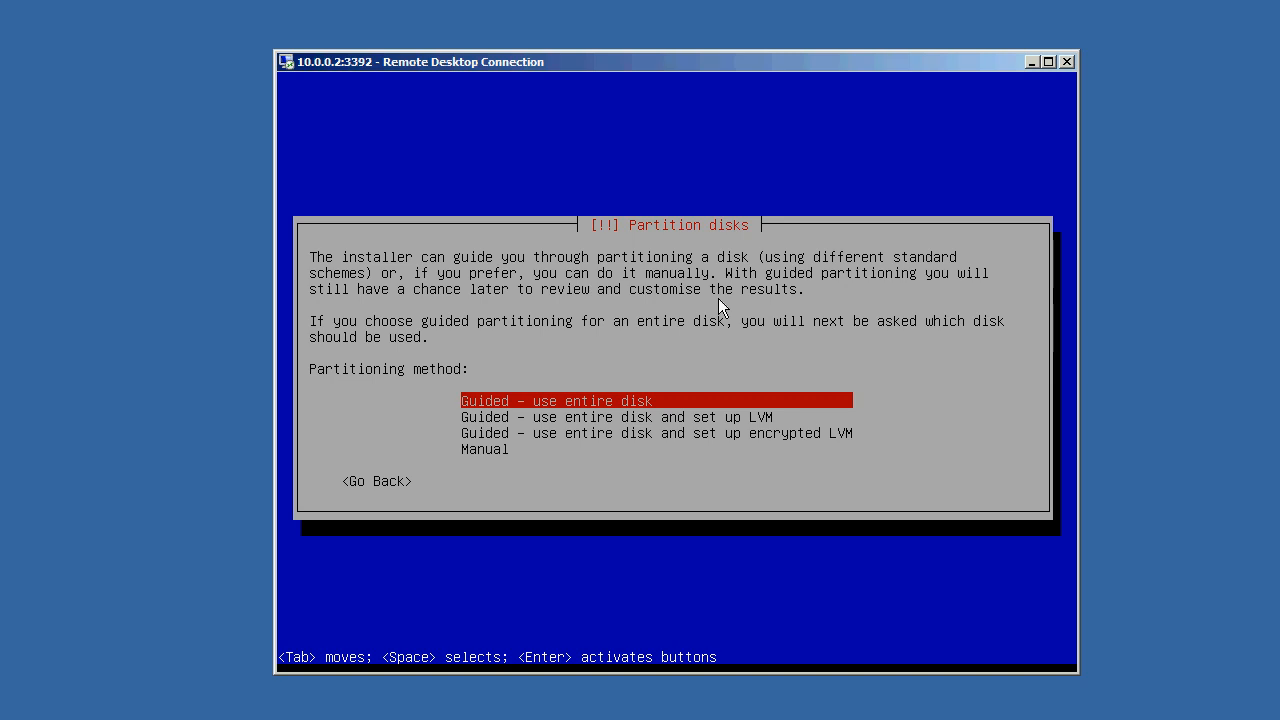
Highlight the Manual option on the Partitioning method screen
{"action": "key", "text": "Down"}
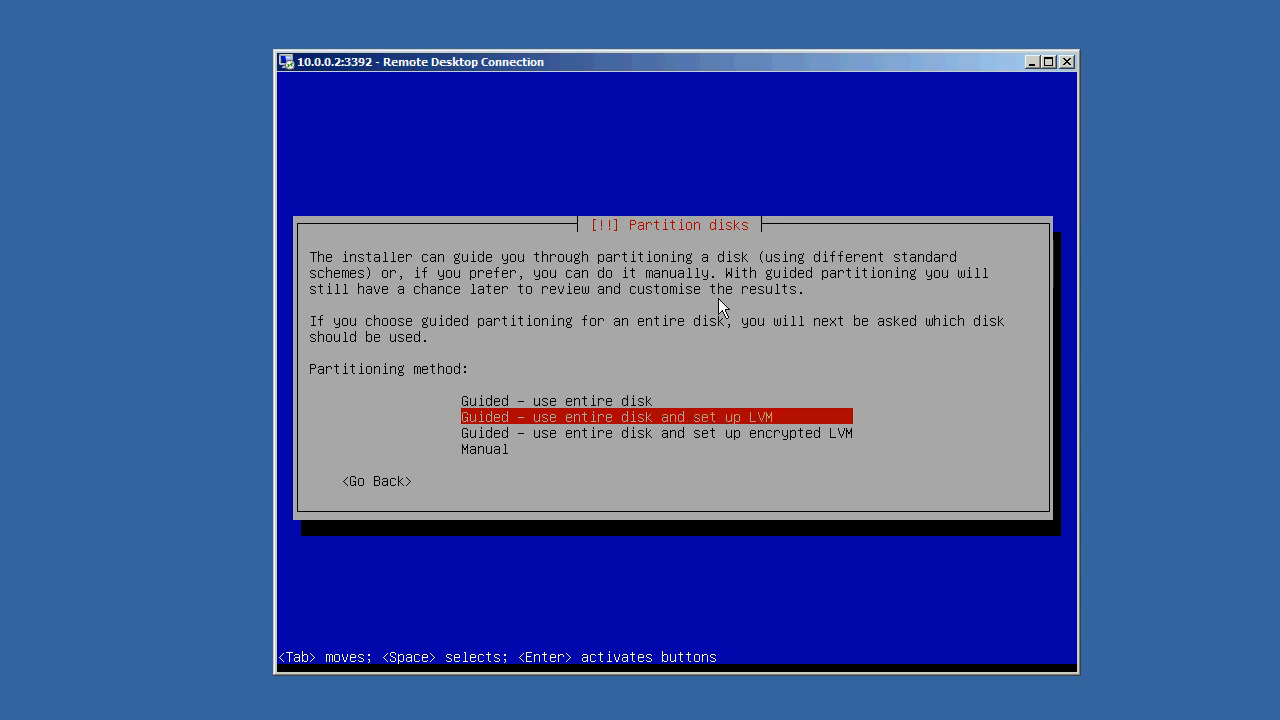
{"action": "key", "text": "Down"}
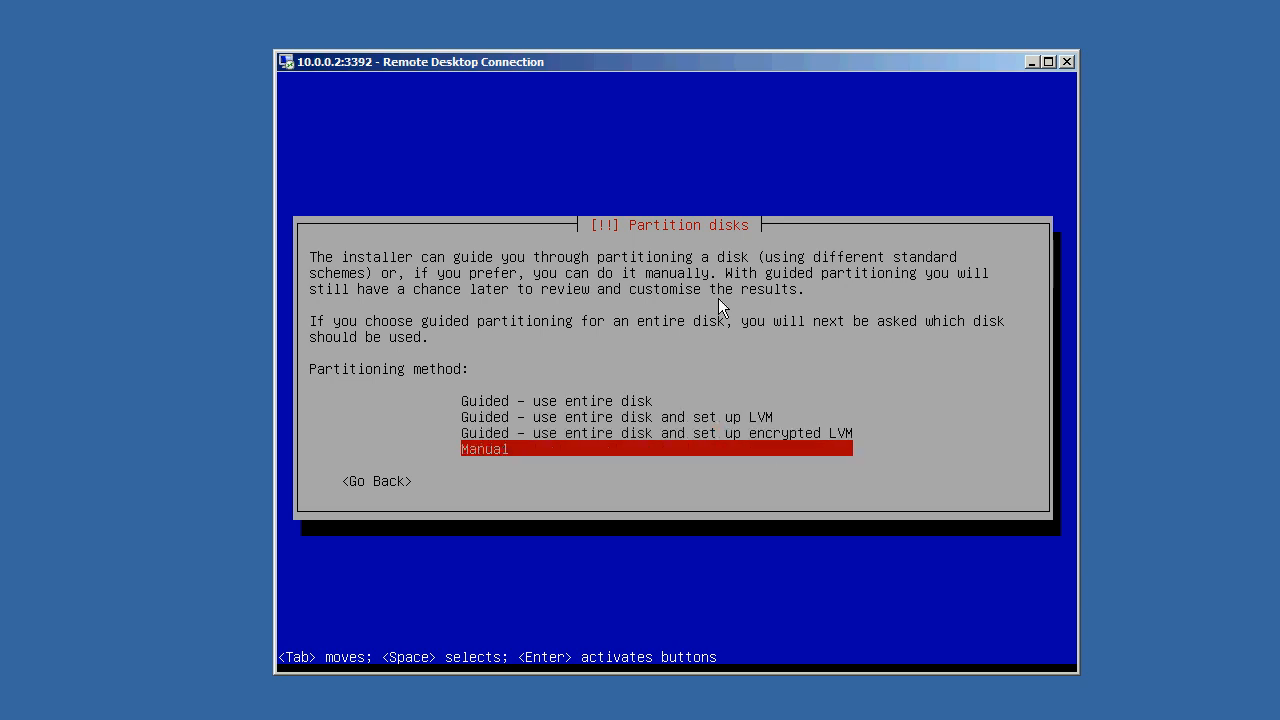
{"action": "key", "text": "Up"}
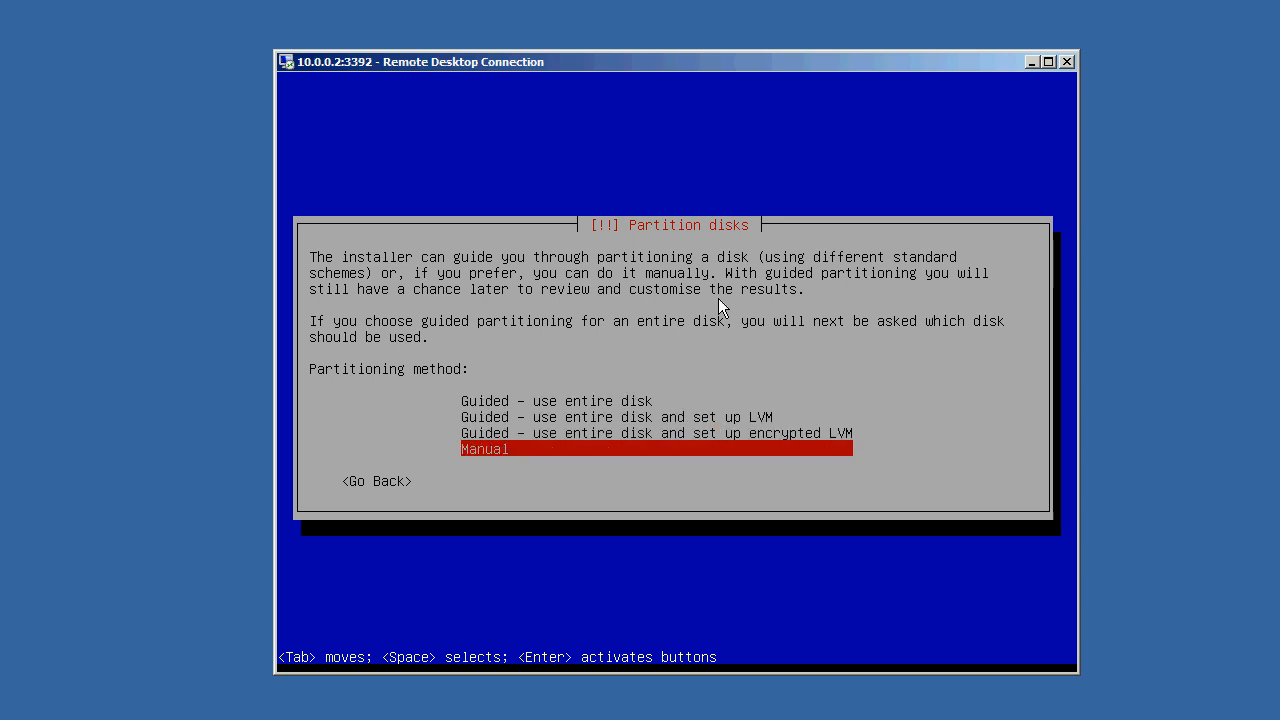
Confirm manual partitioning and use partition #1 as an Ext4 root filesystem
{"action": "key", "text": "Return"}
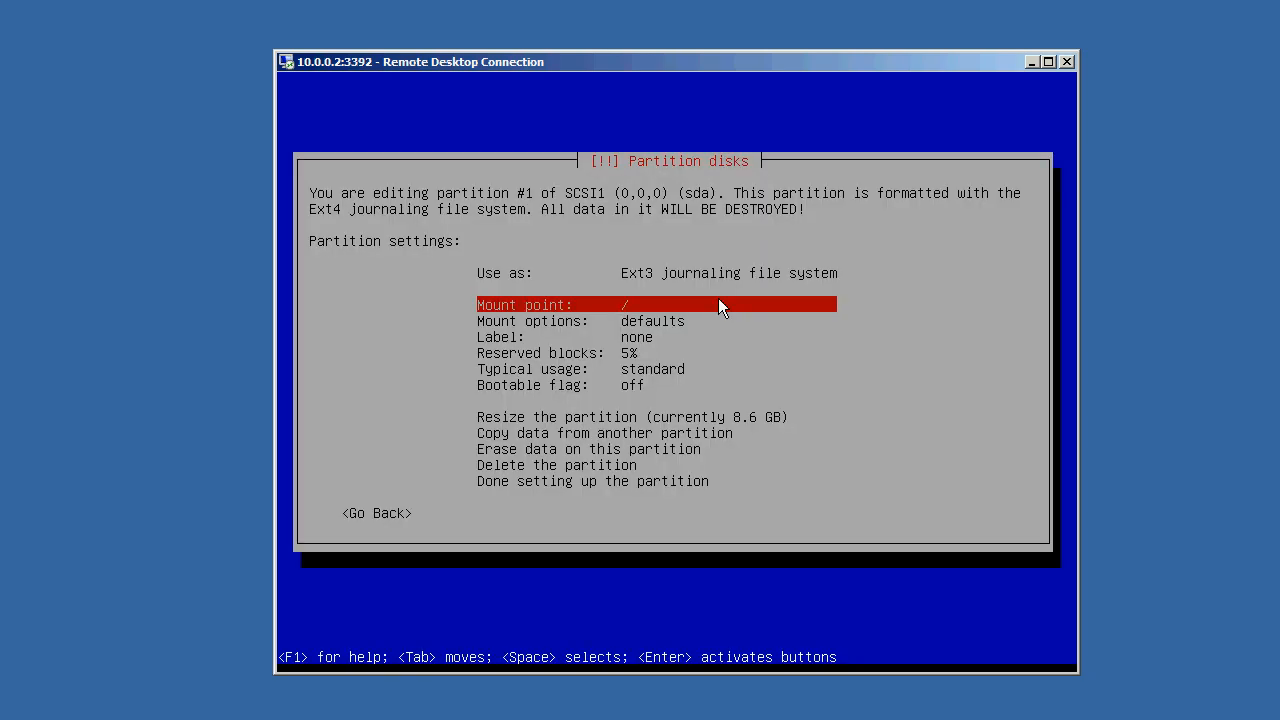
{"action": "key", "text": "Up"}
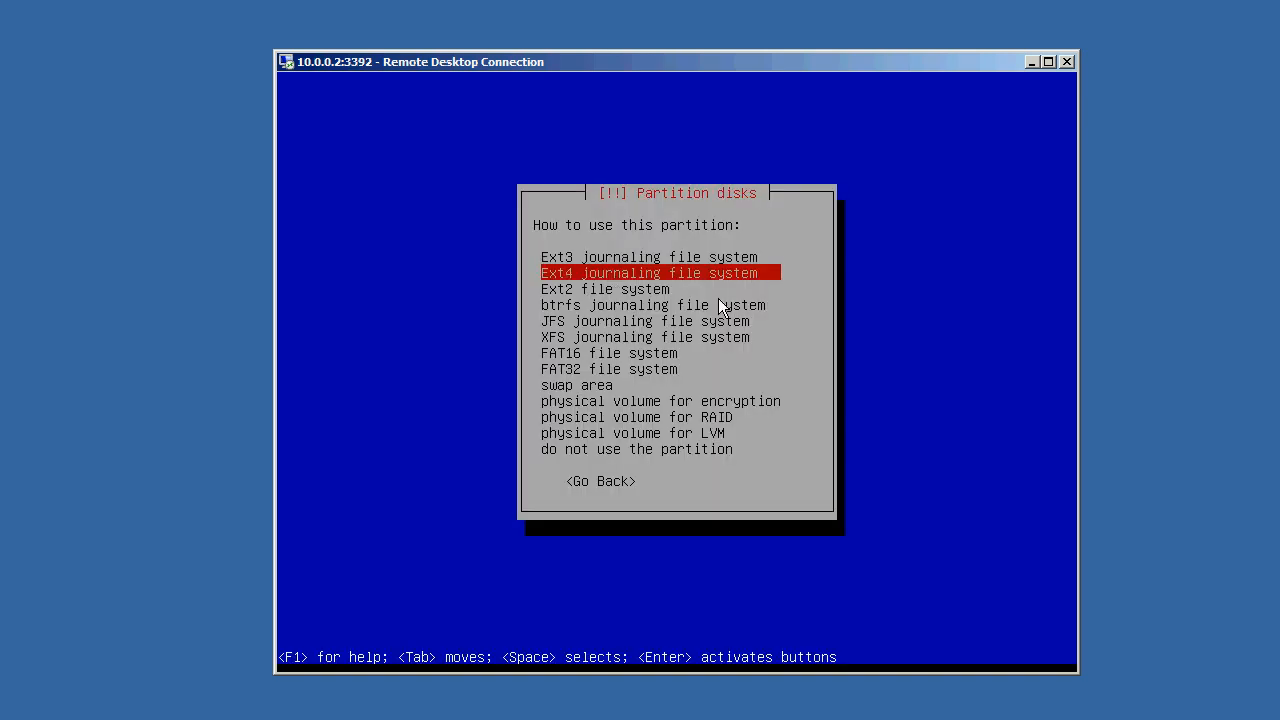
{"action": "key", "text": "Return"}
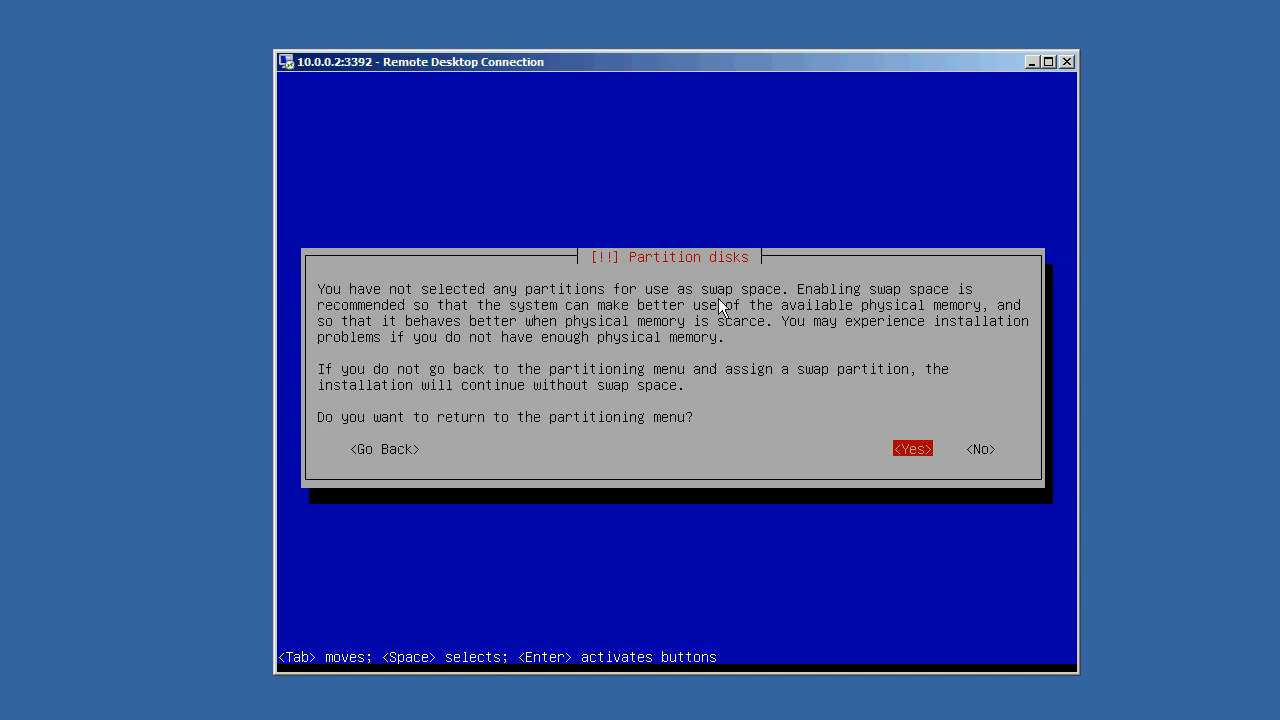
Answer No to the missing-swap warning and No to installing onto the unclean target
{"action": "key", "text": "Tab"}
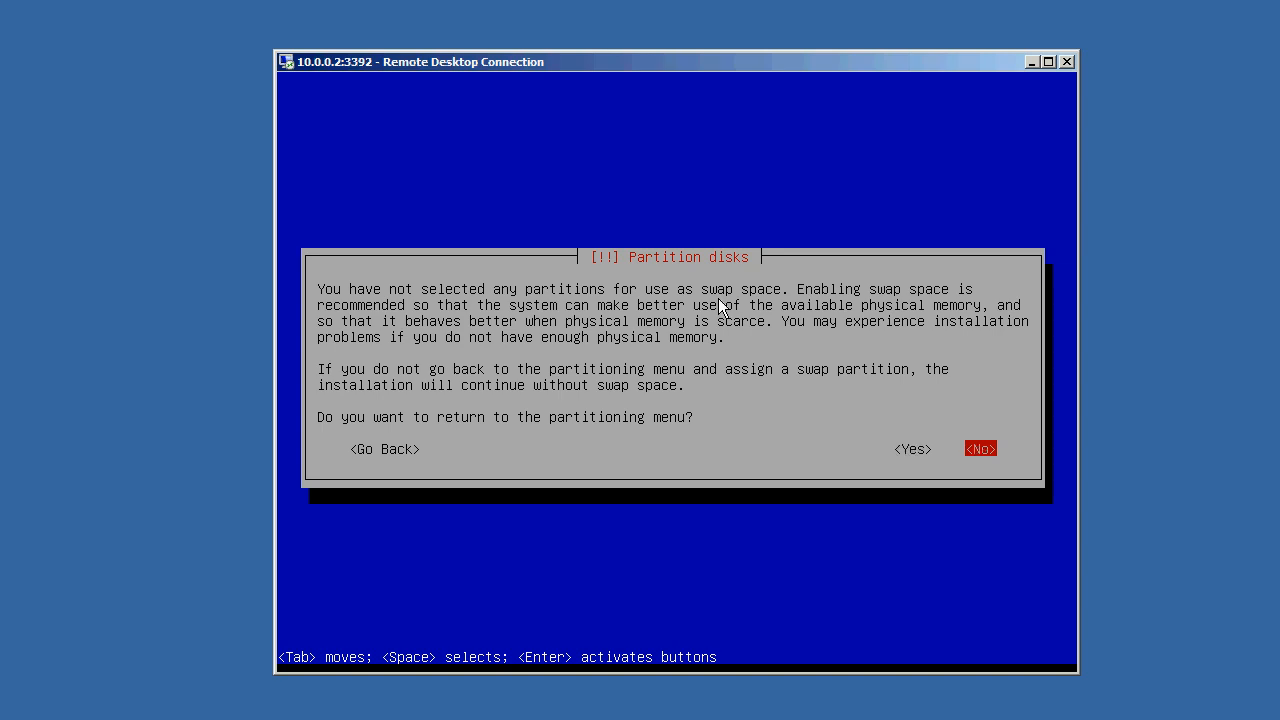
{"action": "left_click", "coordinate": [980, 448]}
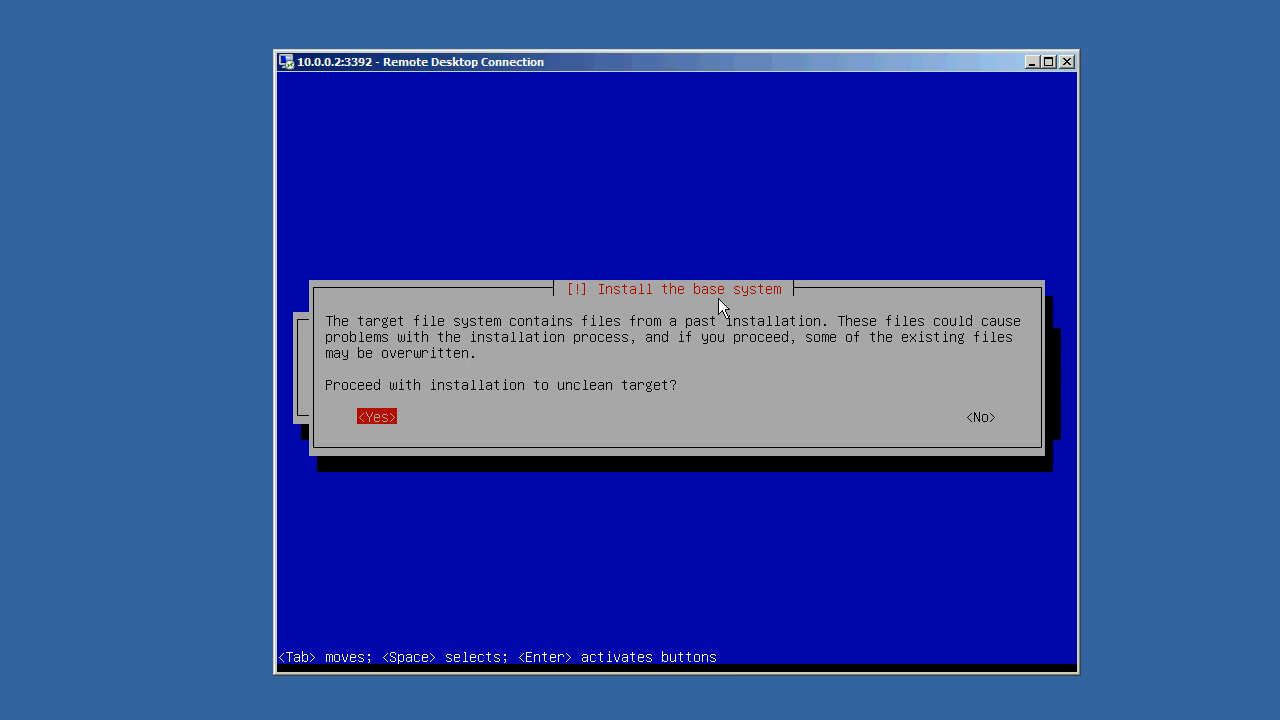
{"action": "key", "text": "Tab"}
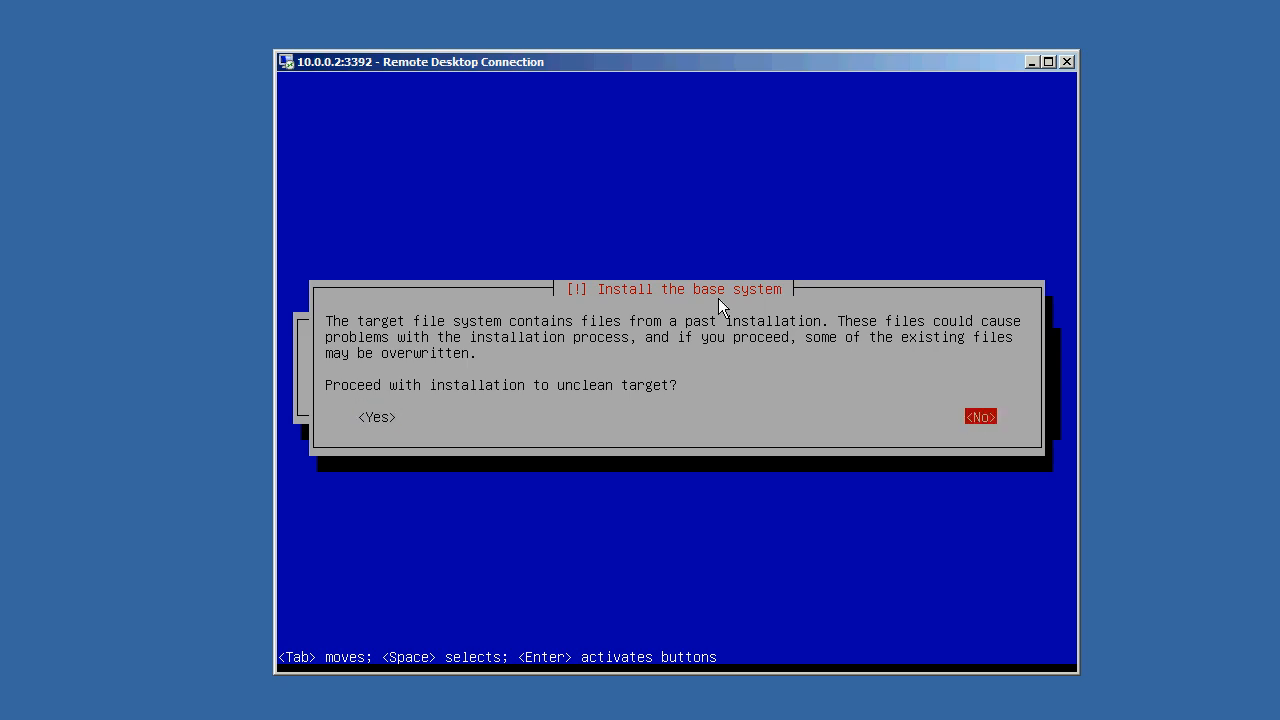
{"action": "key", "text": "Tab"}
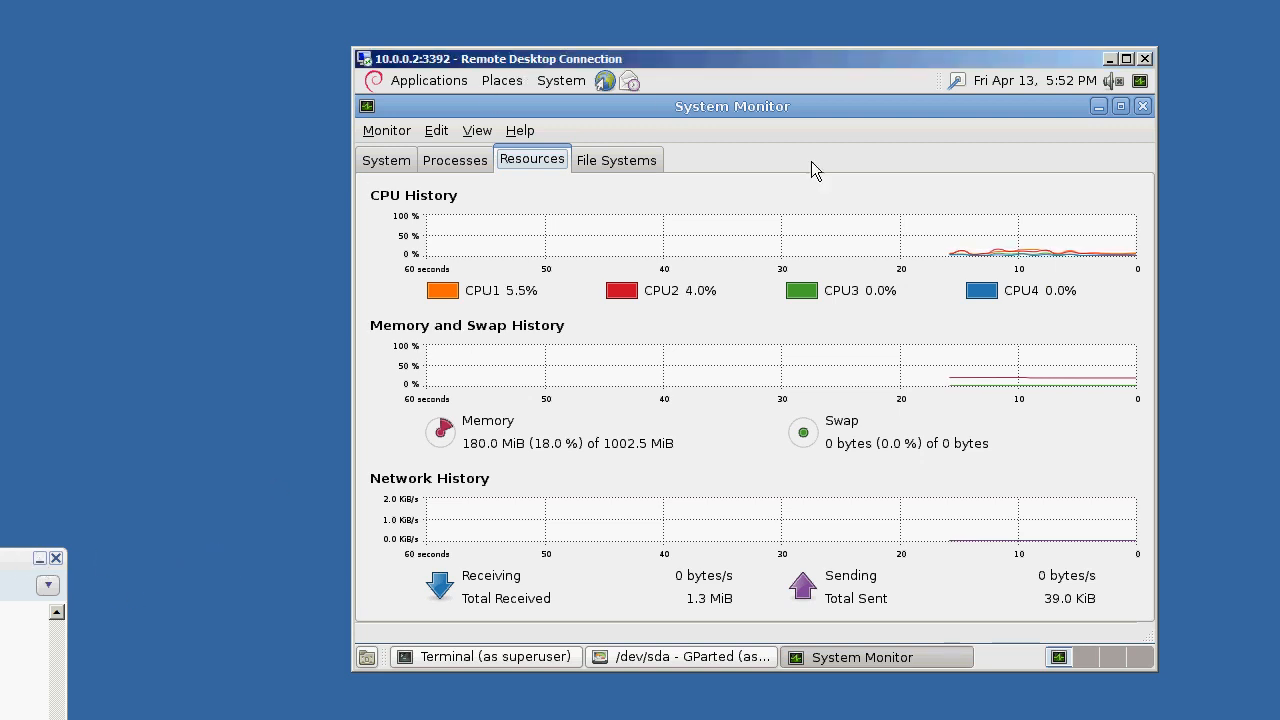
{"action": "mouse_move", "coordinate": [836, 346]}
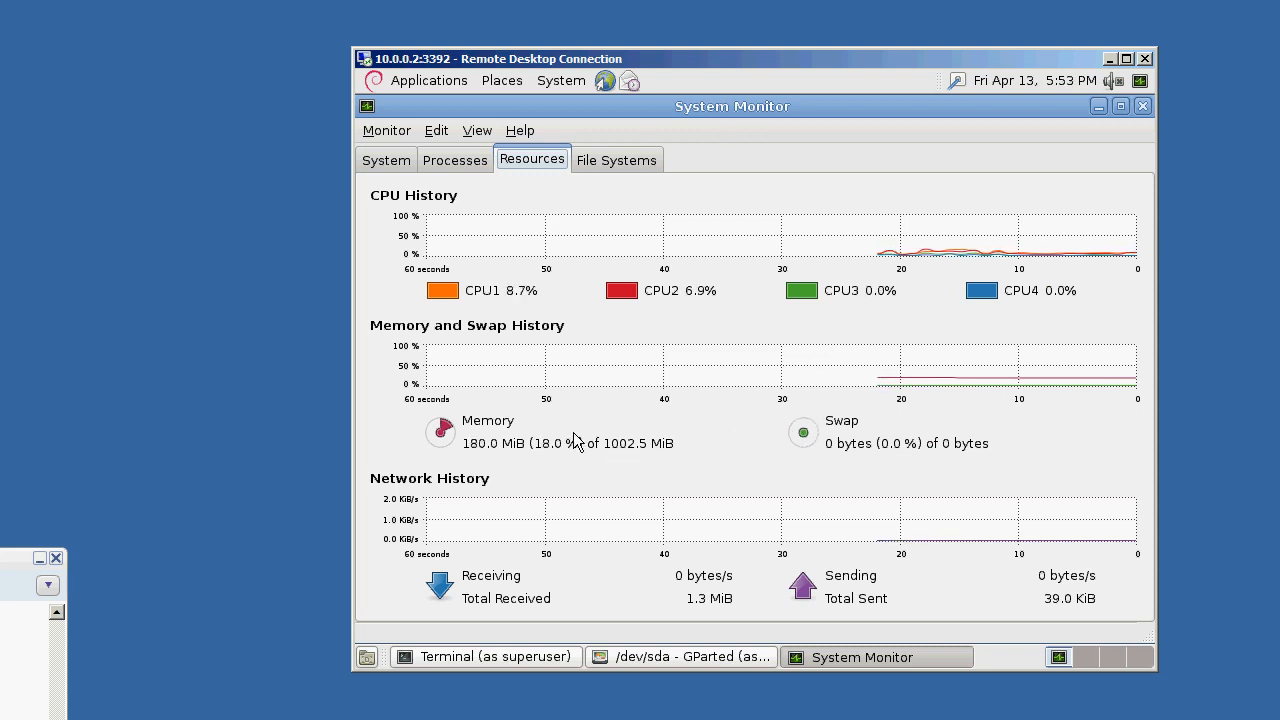
{"action": "left_click", "coordinate": [680, 656]}
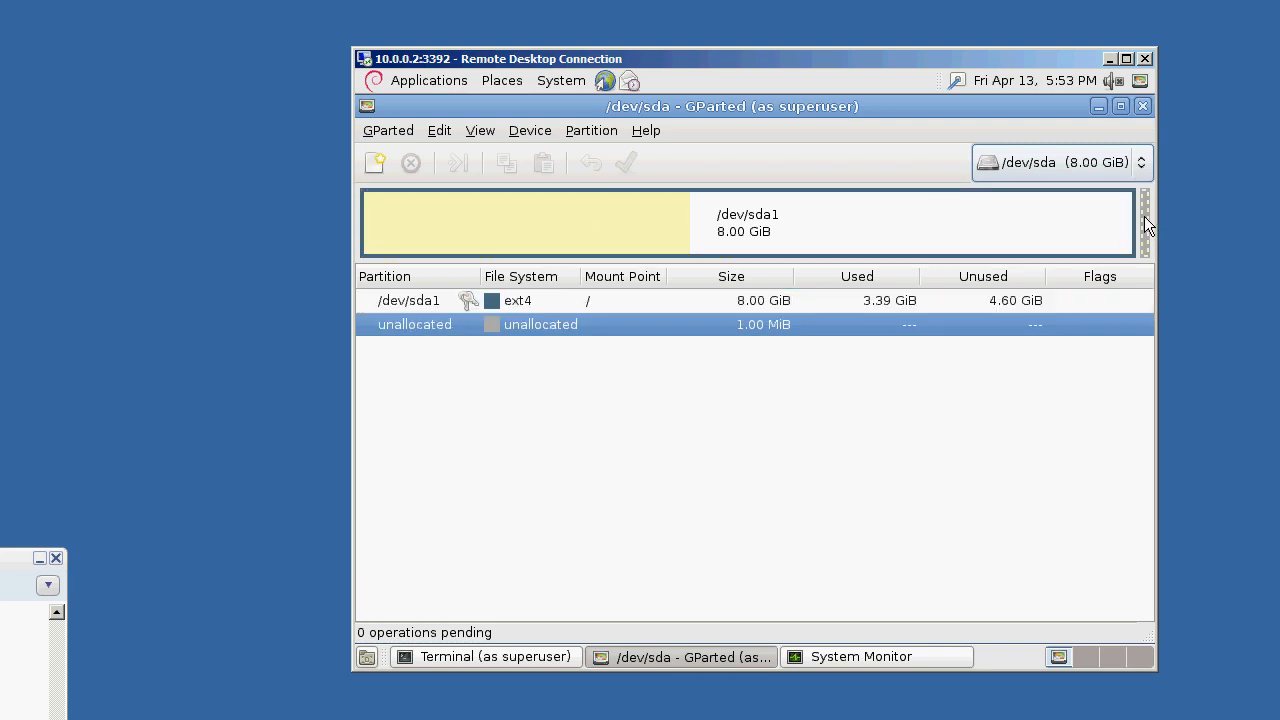
{"action": "mouse_move", "coordinate": [670, 336]}
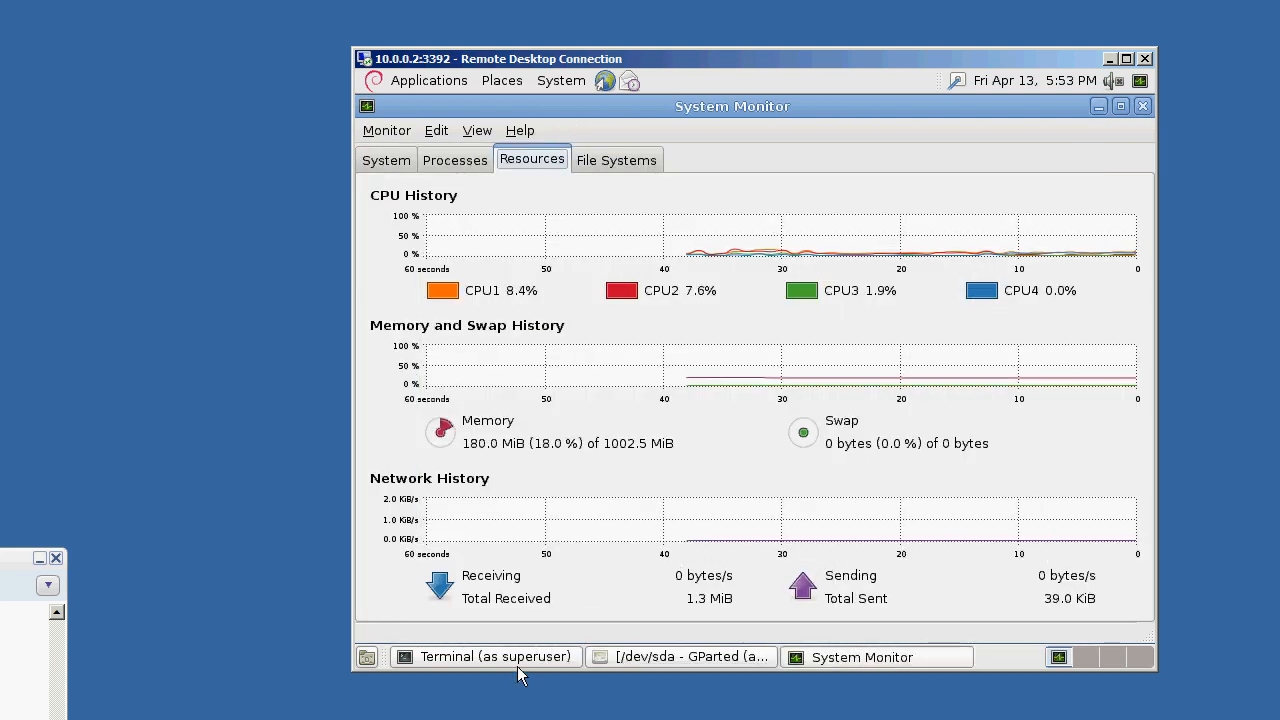
In the superuser terminal, change to / and list its contents with ls -la
{"action": "left_click", "coordinate": [484, 656]}
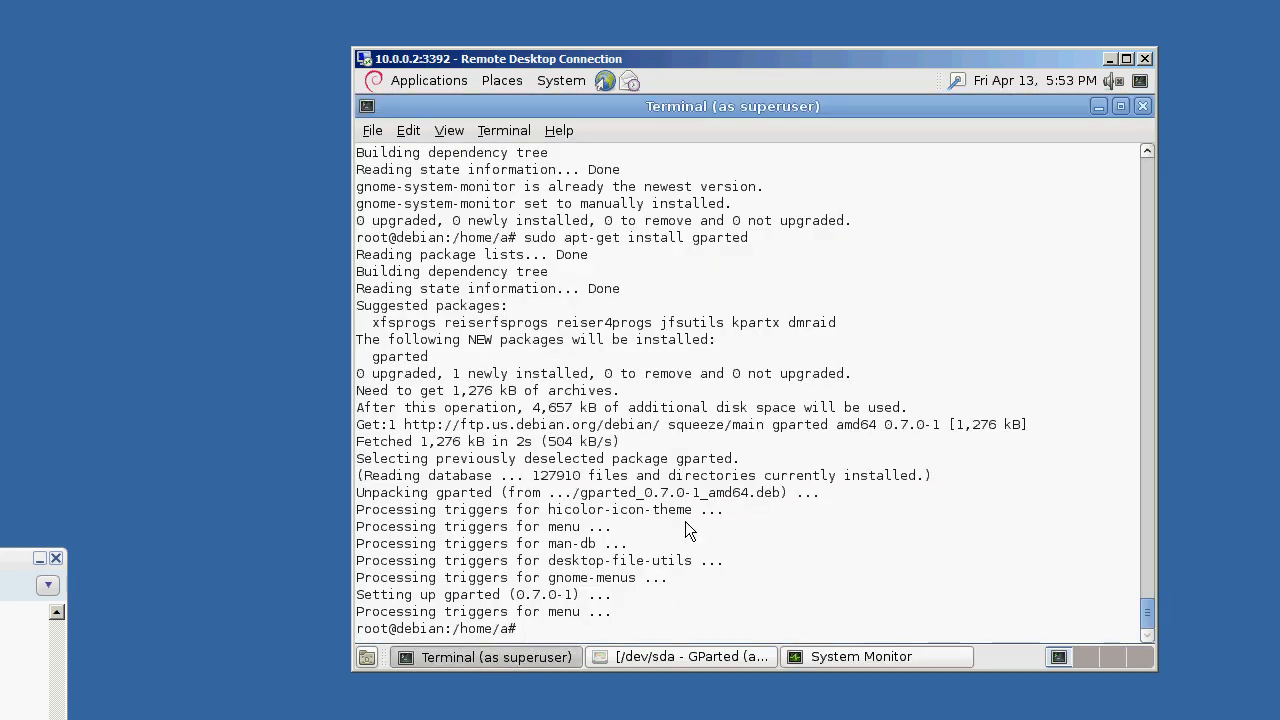
{"action": "mouse_move", "coordinate": [724, 532]}
{"action": "type", "text": "cd /"}
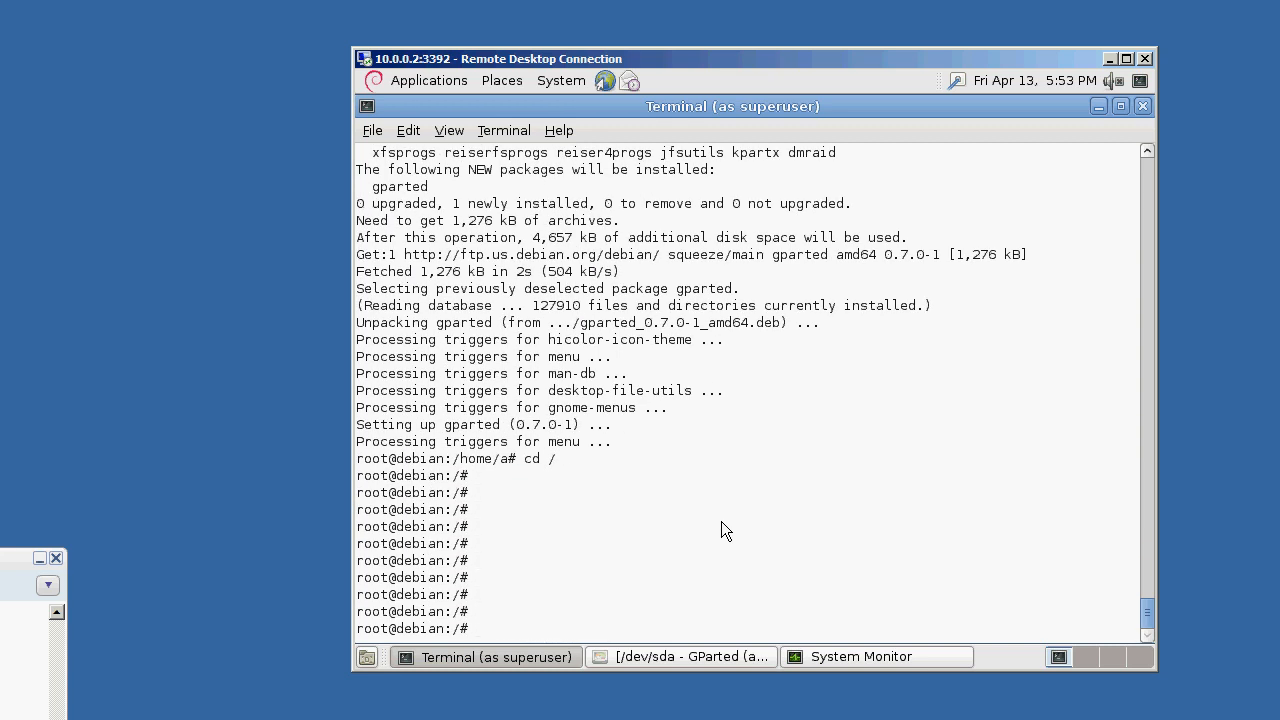
{"action": "type", "text": "ls -la"}
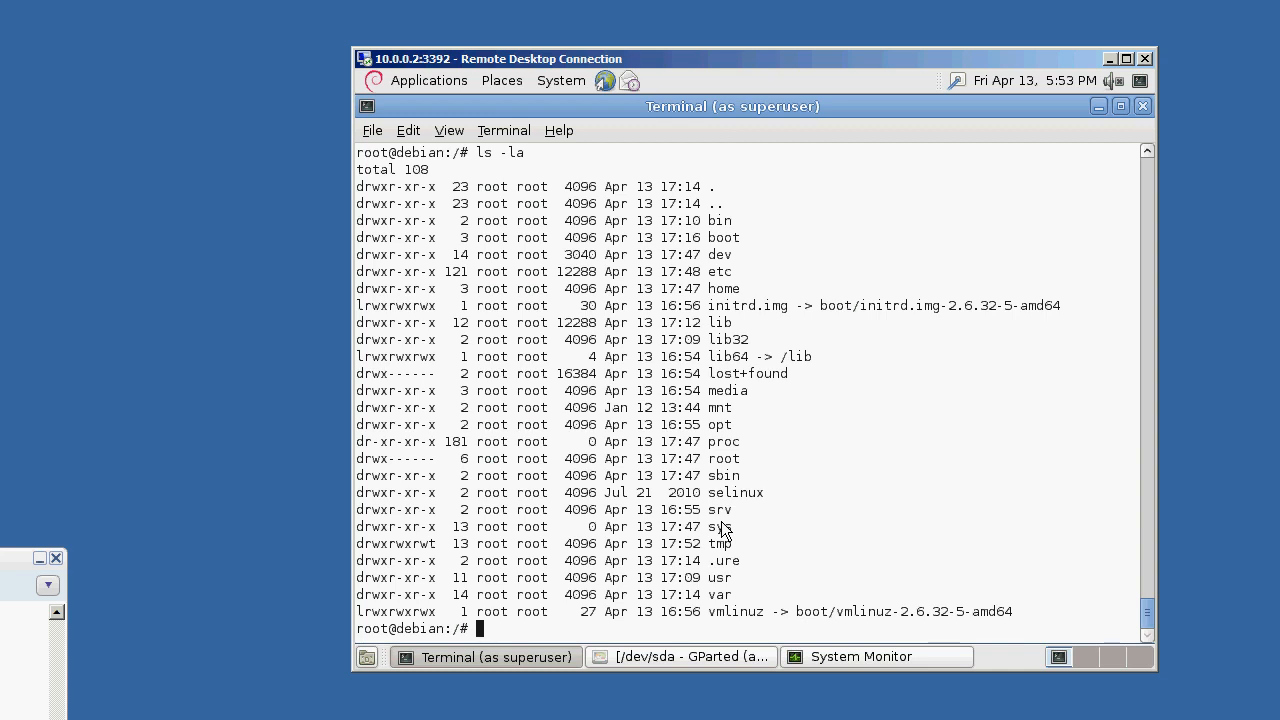
Run 'dd if=/dev/zero of=/swap bs=1M count=1024' to create a 1 GB /swap file
{"action": "type", "text": "dd"}
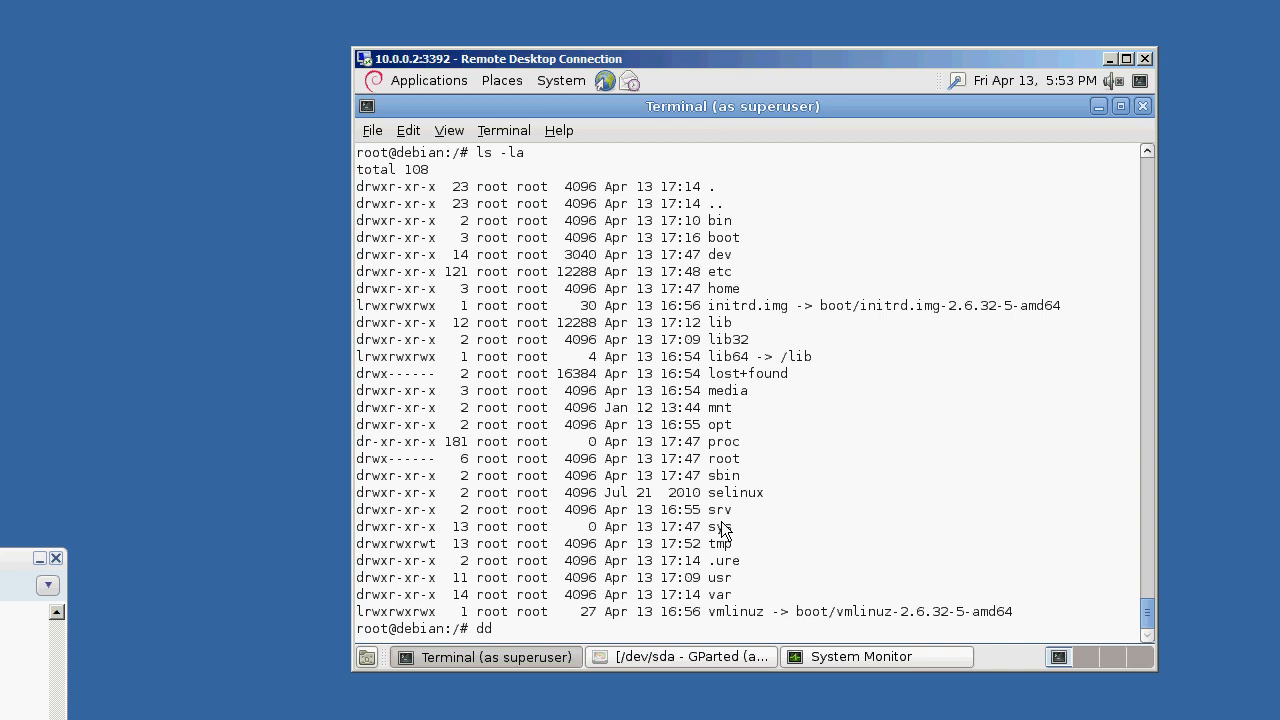
{"action": "type", "text": "if="}
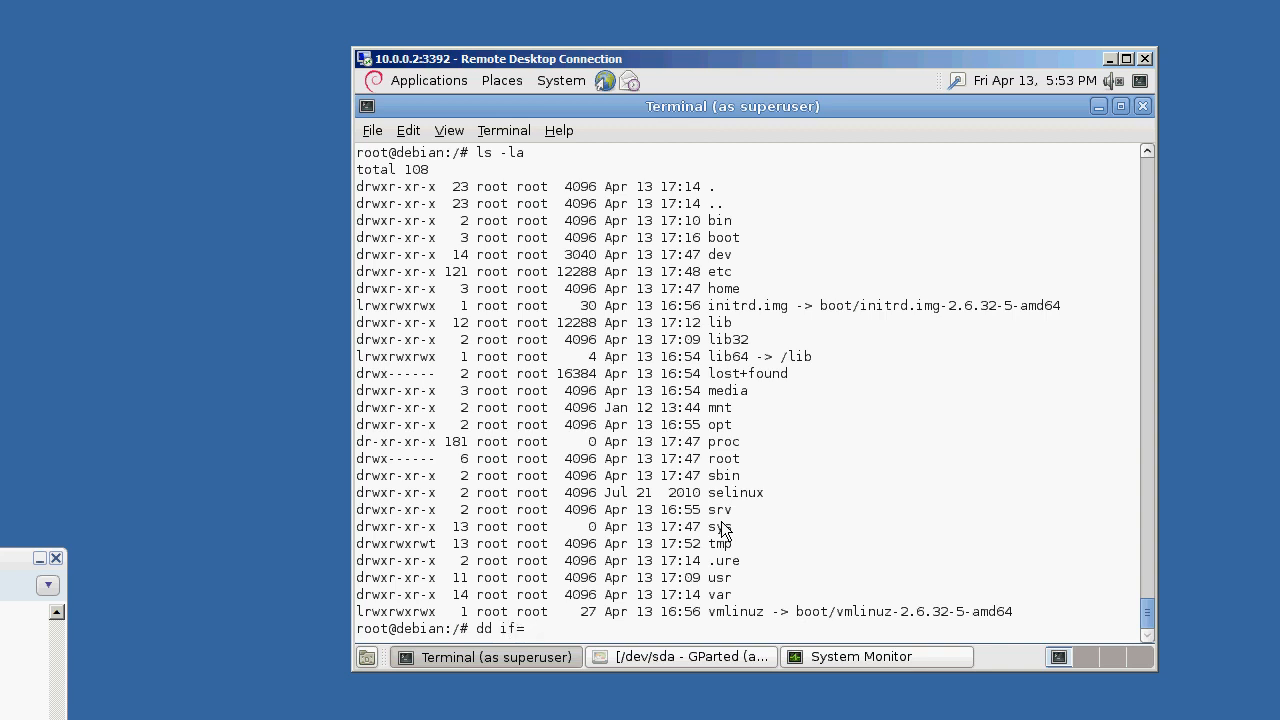
{"action": "type", "text": "/dev/"}
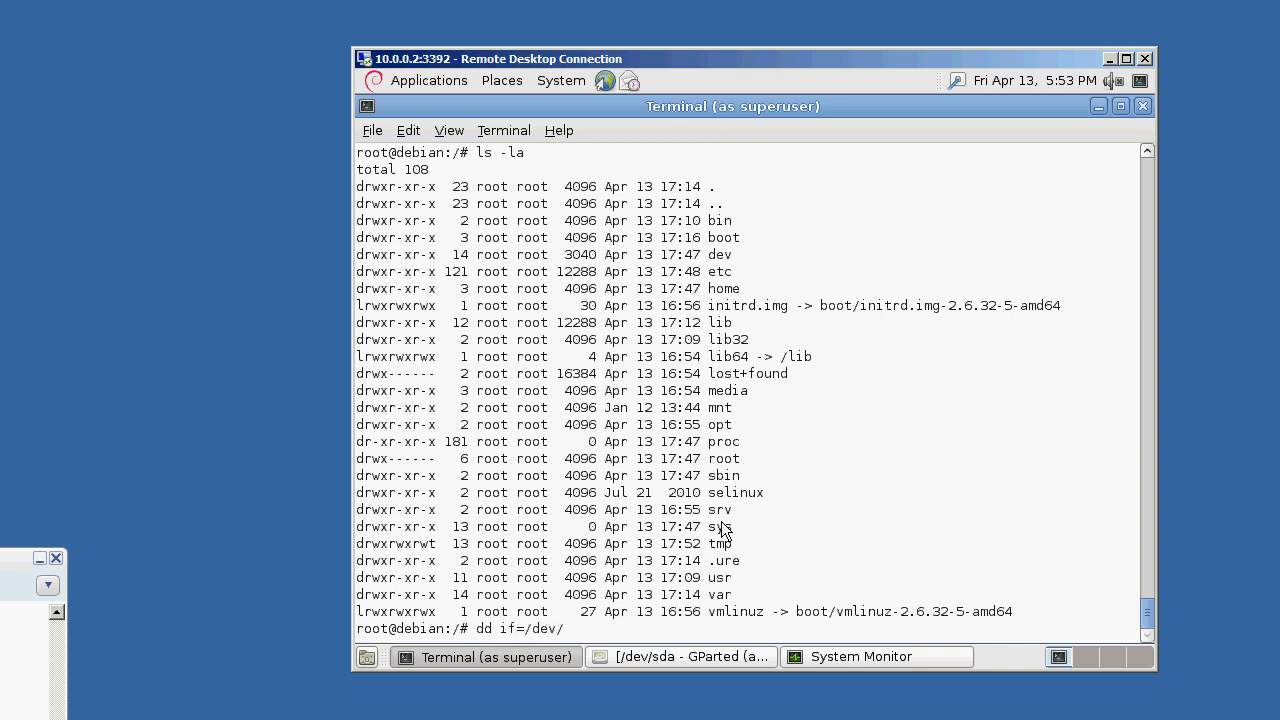
{"action": "type", "text": "zero of="}
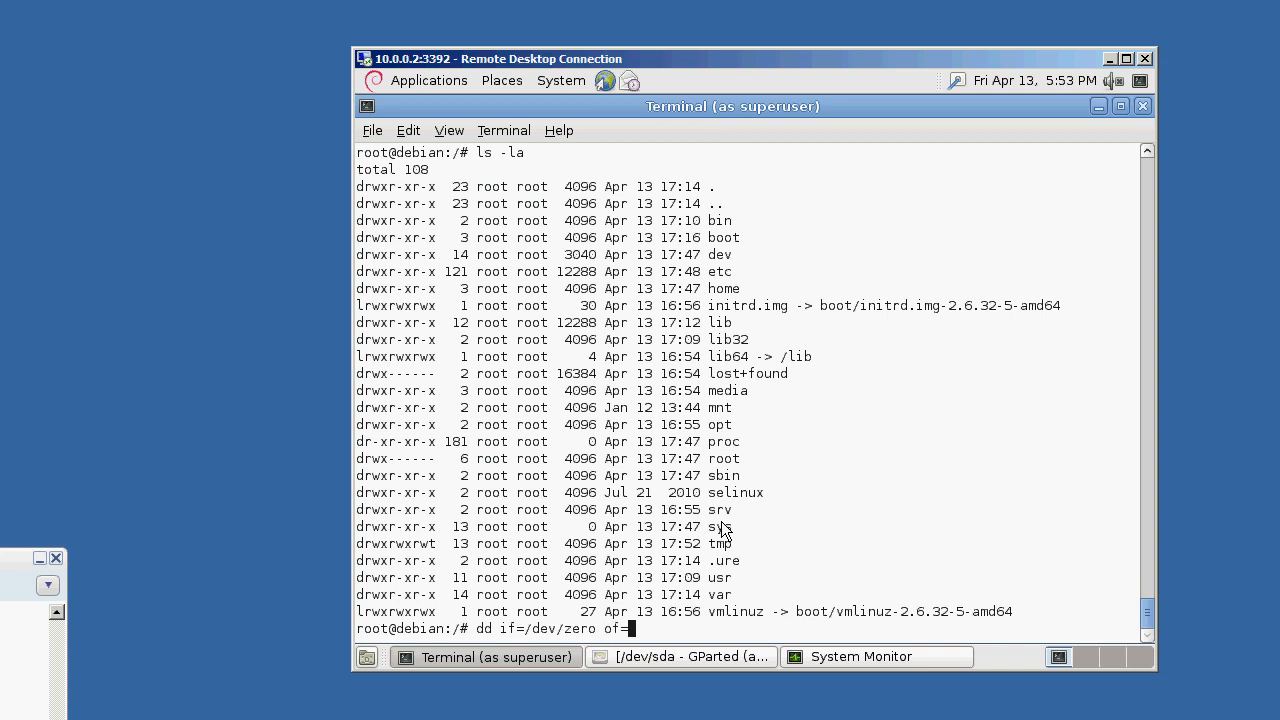
{"action": "type", "text": "swap"}
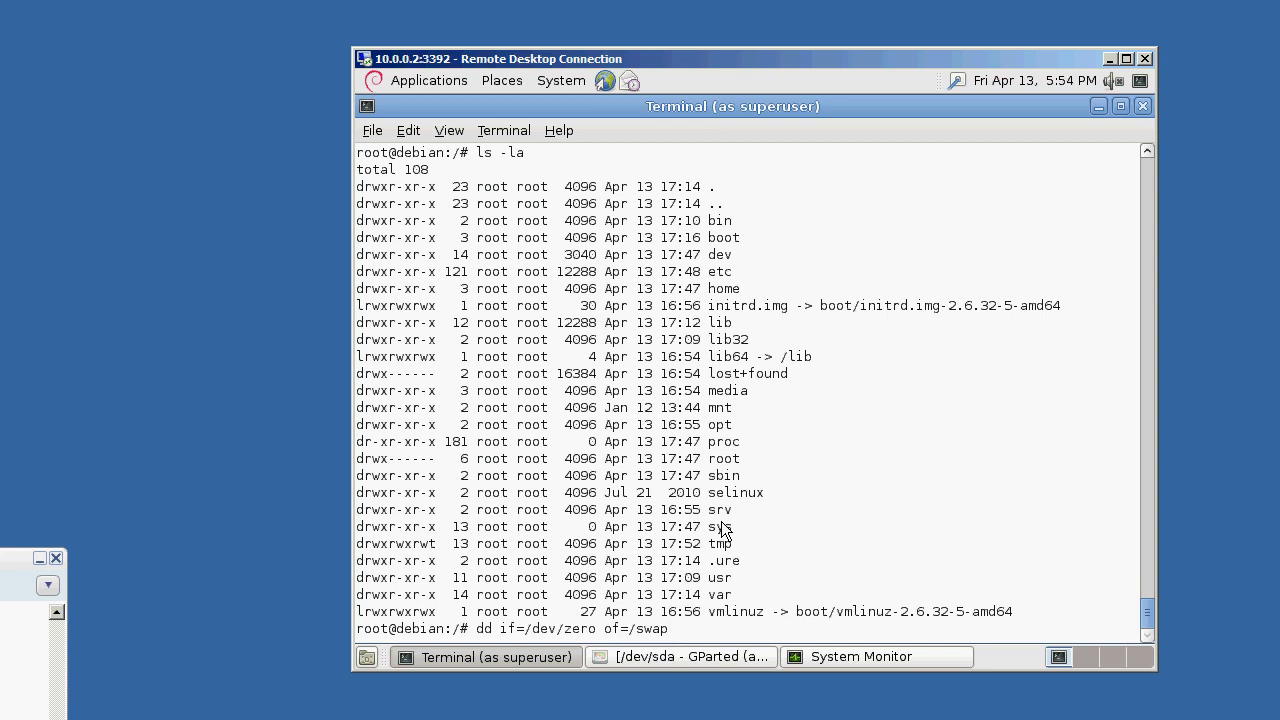
{"action": "type", "text": "bs=1"}
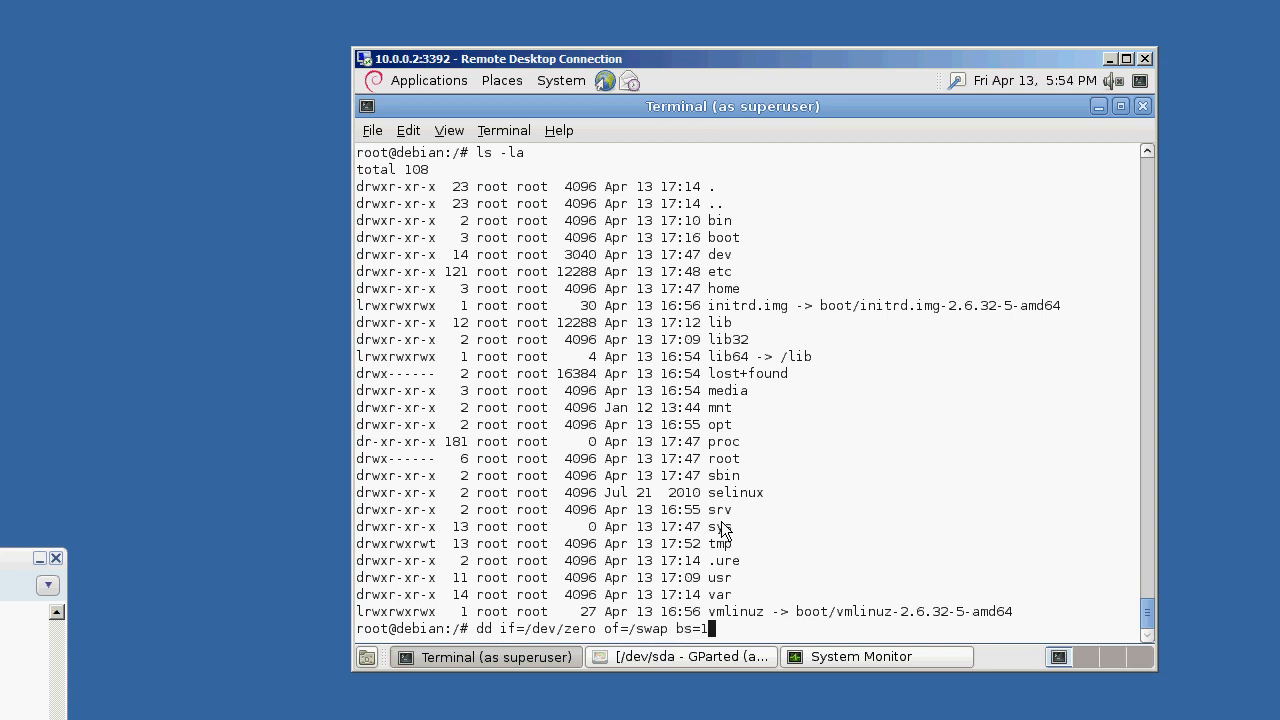
{"action": "type", "text": "M"}
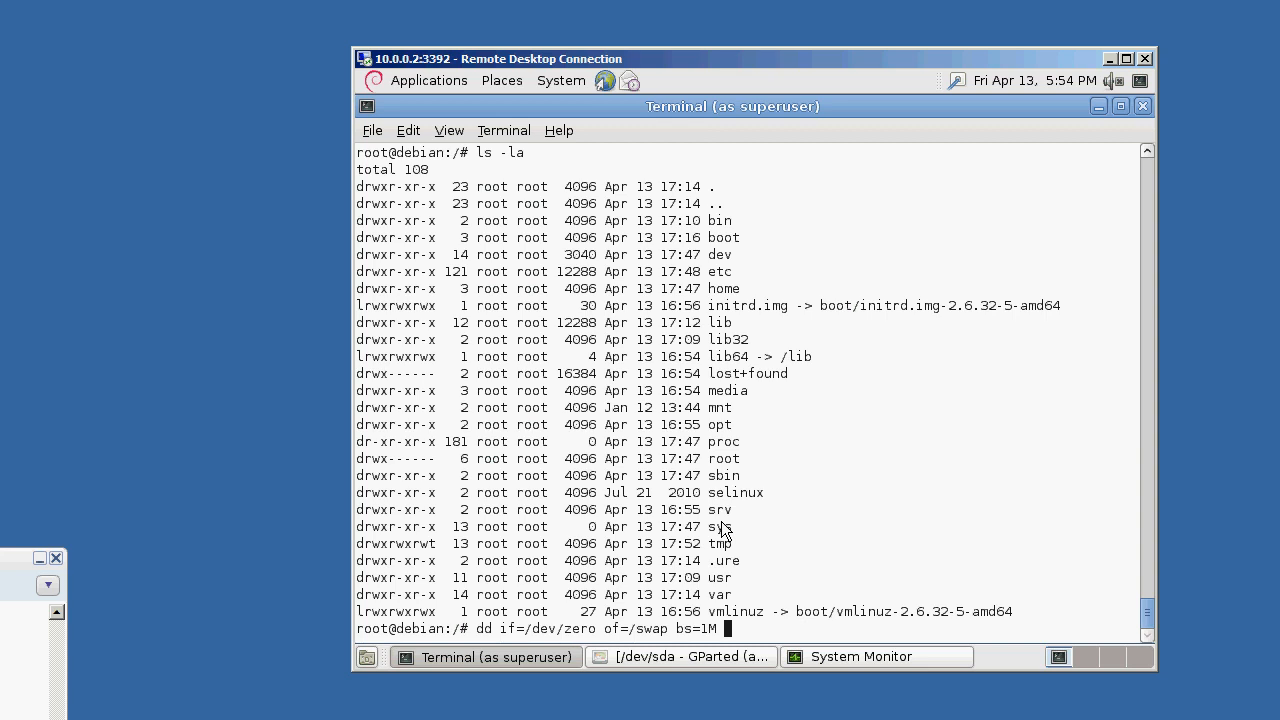
{"action": "type", "text": "count="}
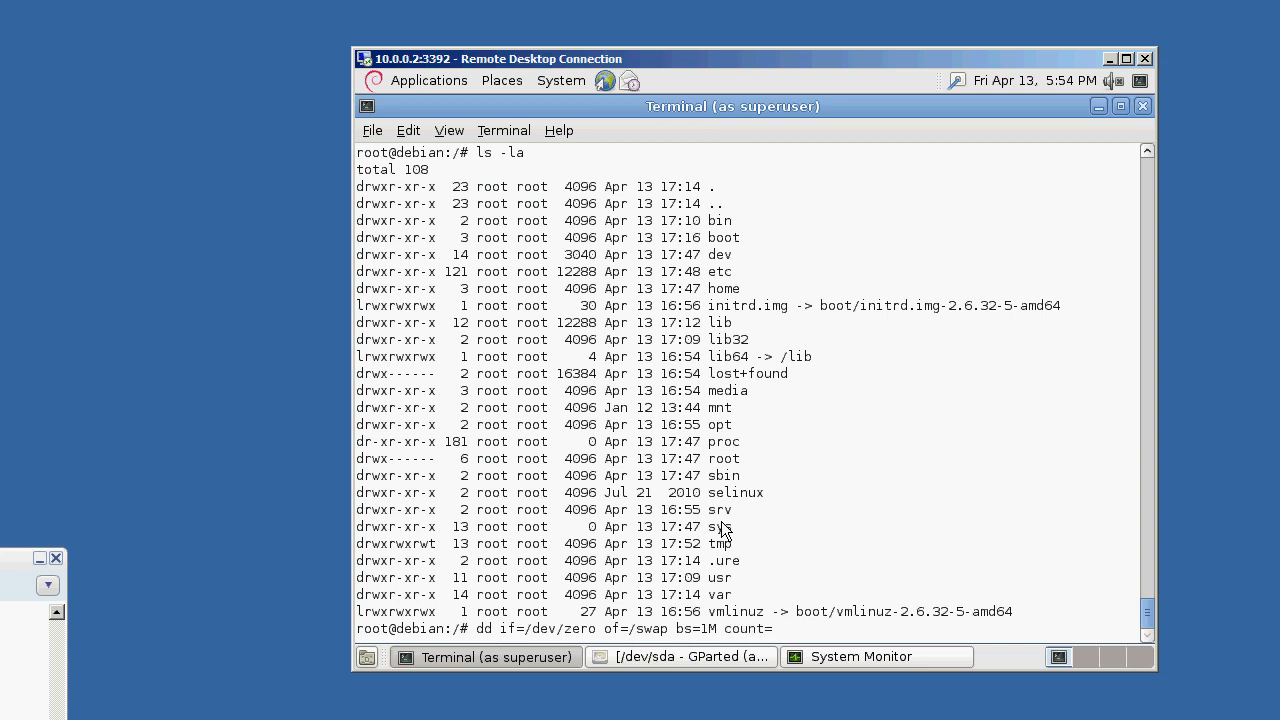
{"action": "type", "text": "1024"}
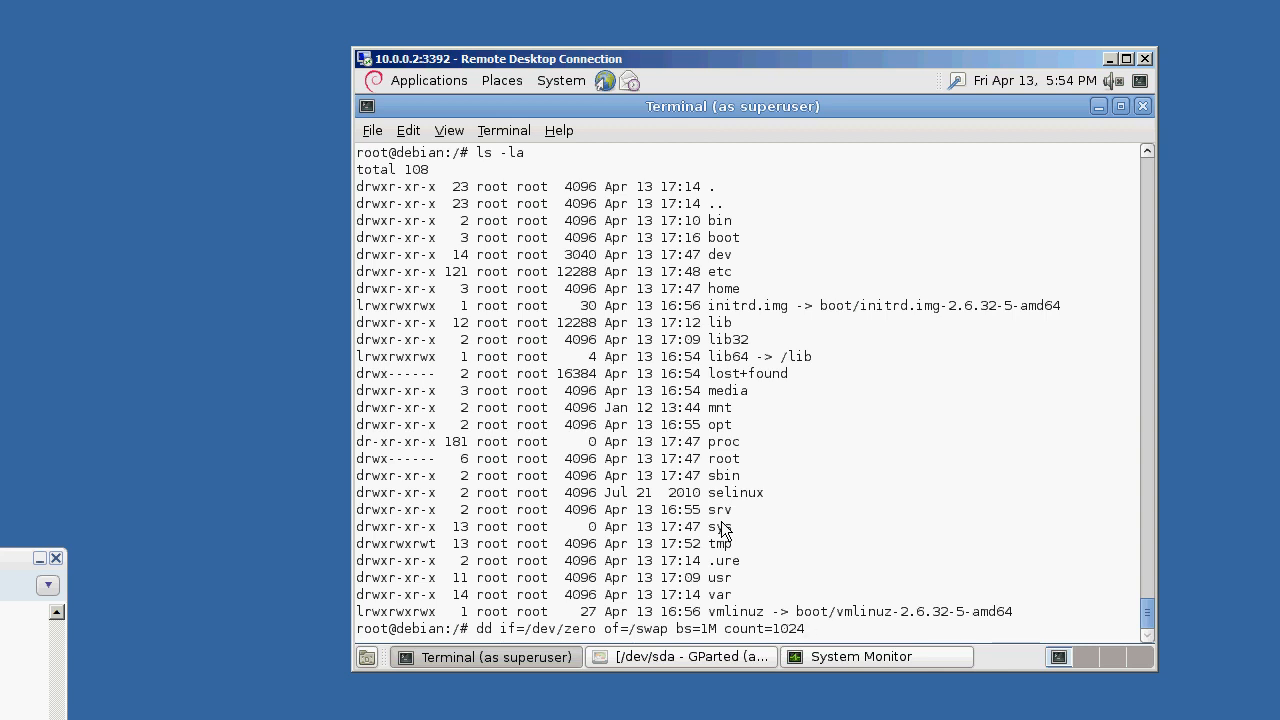
{"action": "key", "text": "Return"}
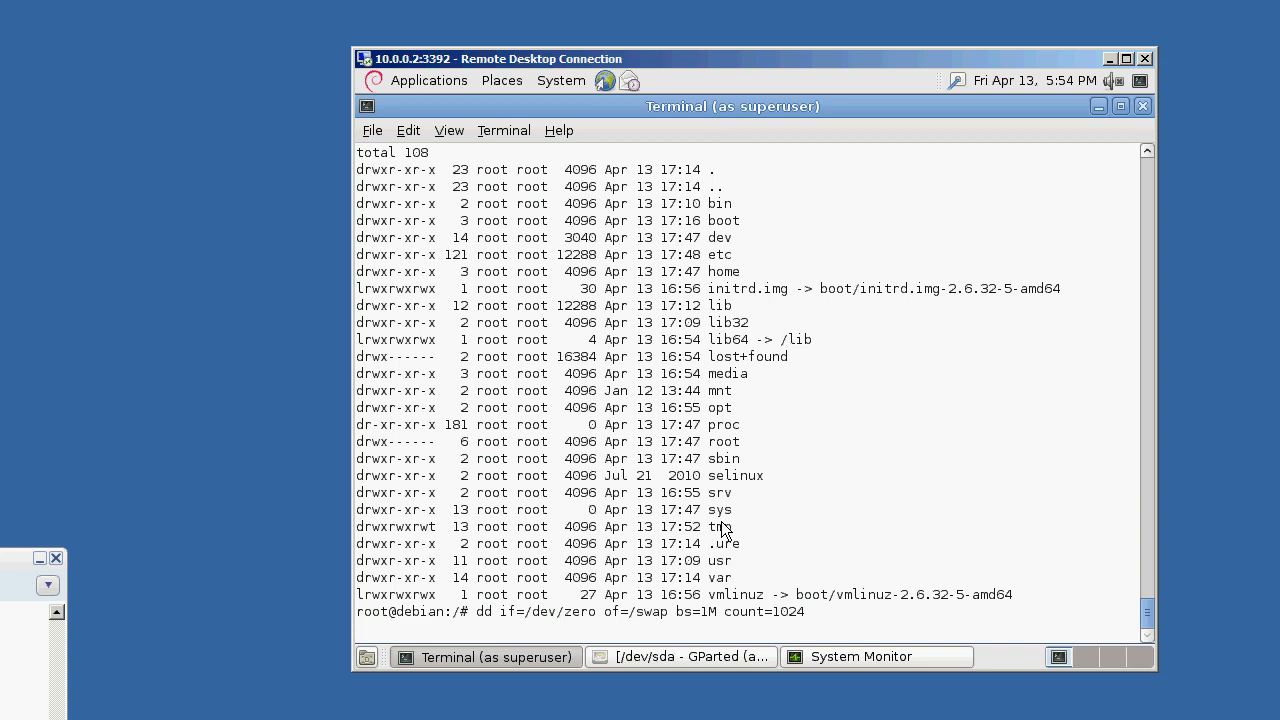
List the root directory again to confirm /swap now exists
{"action": "key", "text": "Return"}
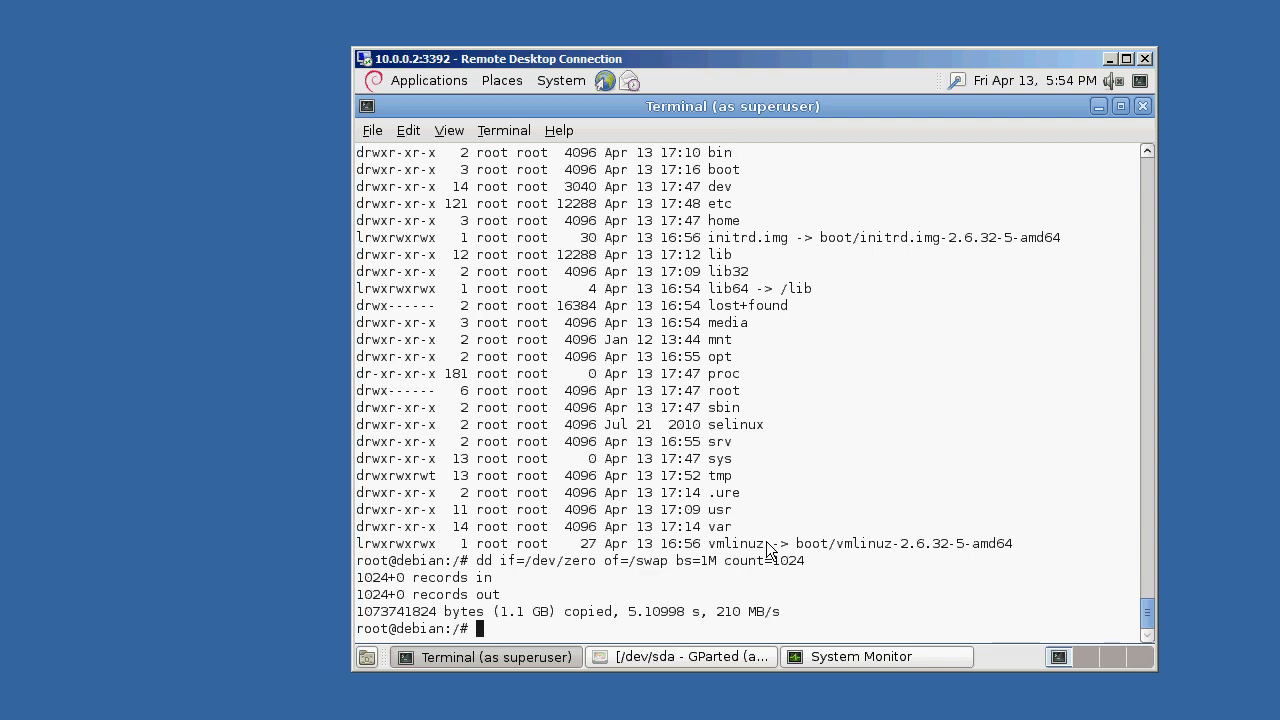
{"action": "key", "text": "Return"}
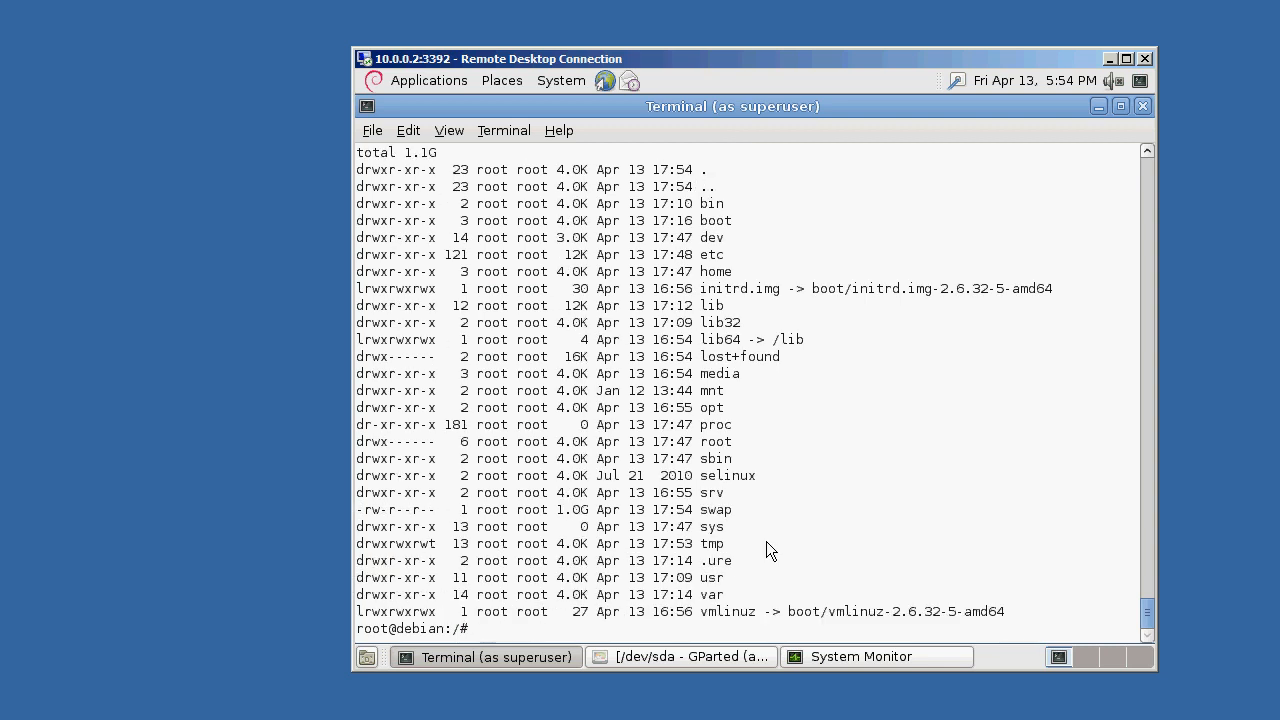
{"action": "mouse_move", "coordinate": [708, 252]}
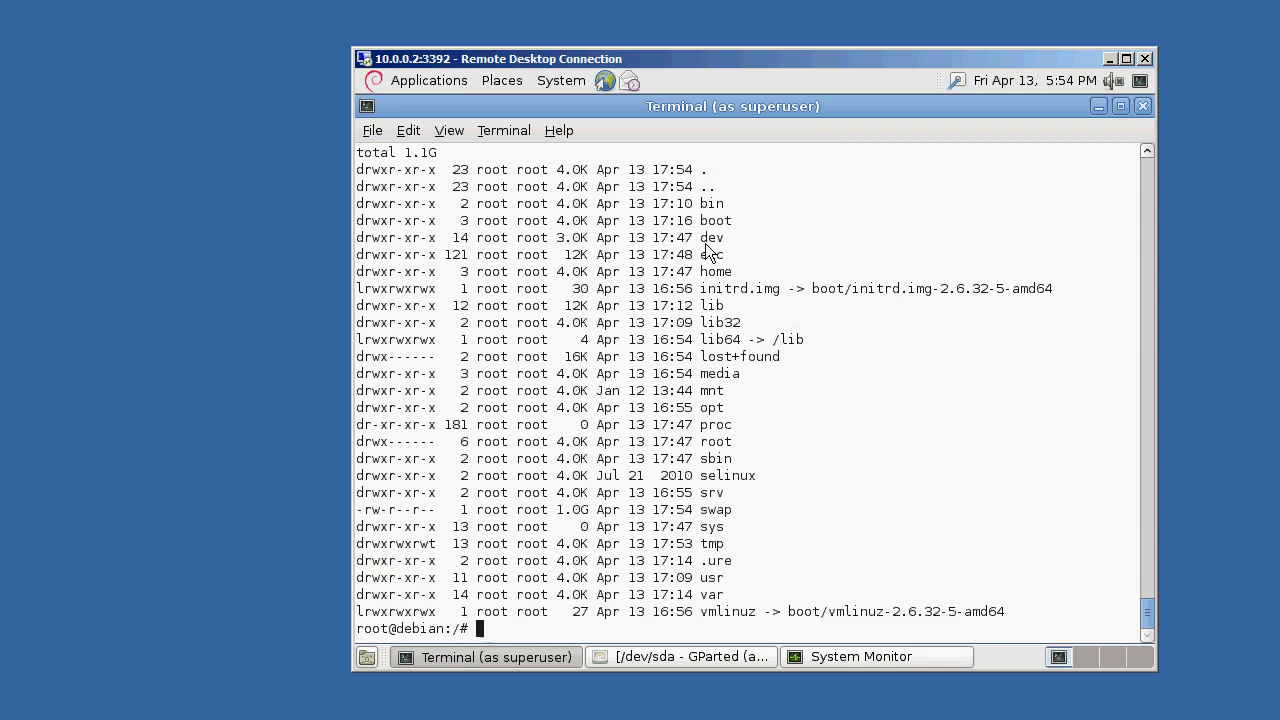
Run 'mkswap /swap' to format the file as swap space
{"action": "double_click", "coordinate": [712, 510]}
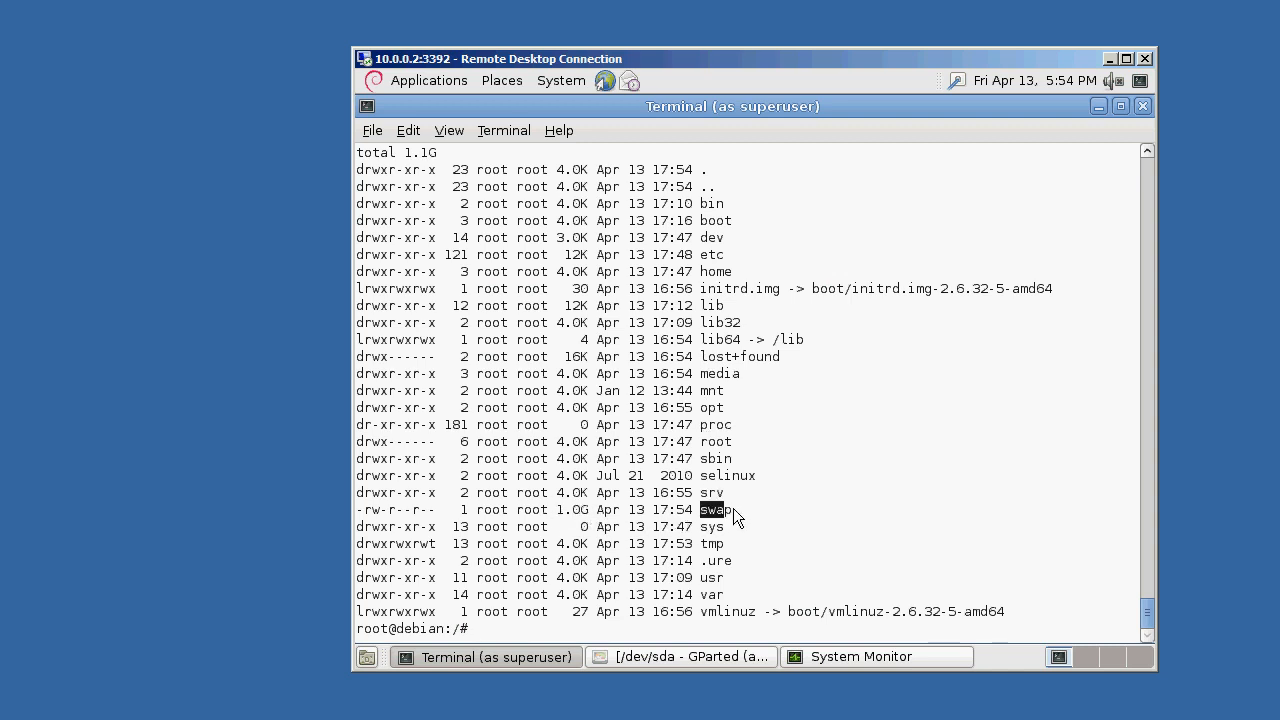
{"action": "mouse_move", "coordinate": [830, 512]}
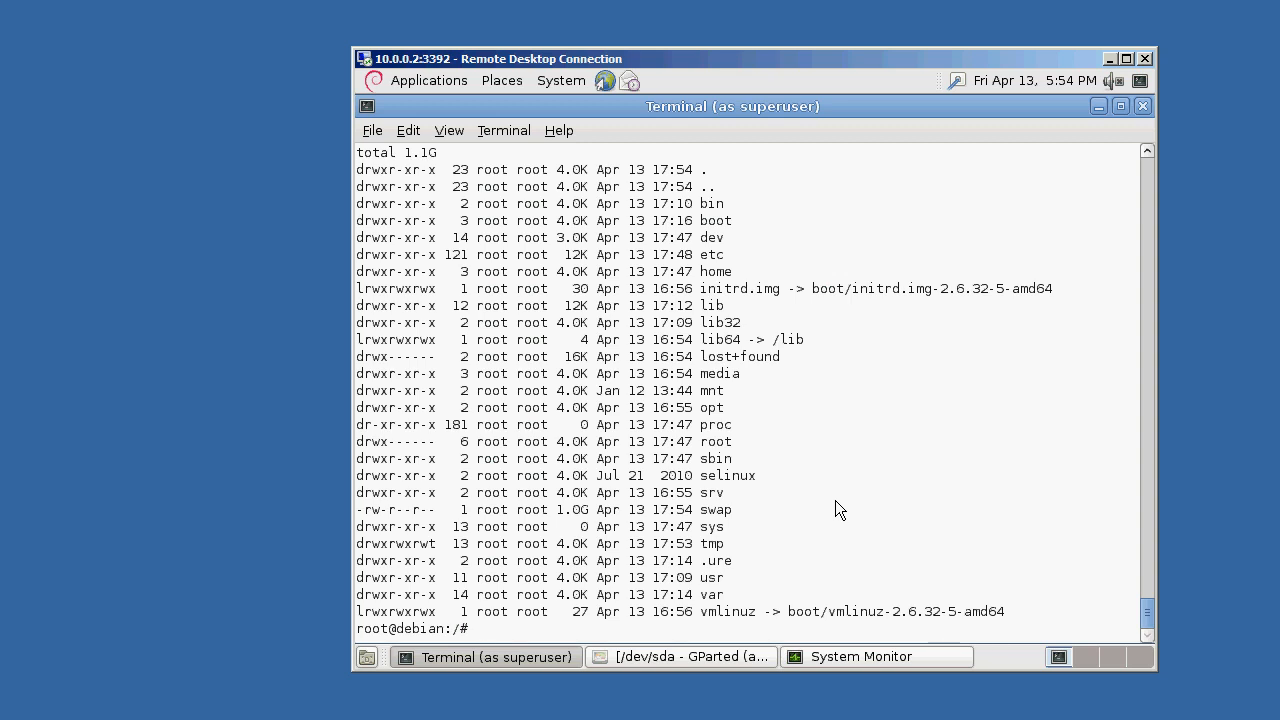
{"action": "type", "text": "mksw"}
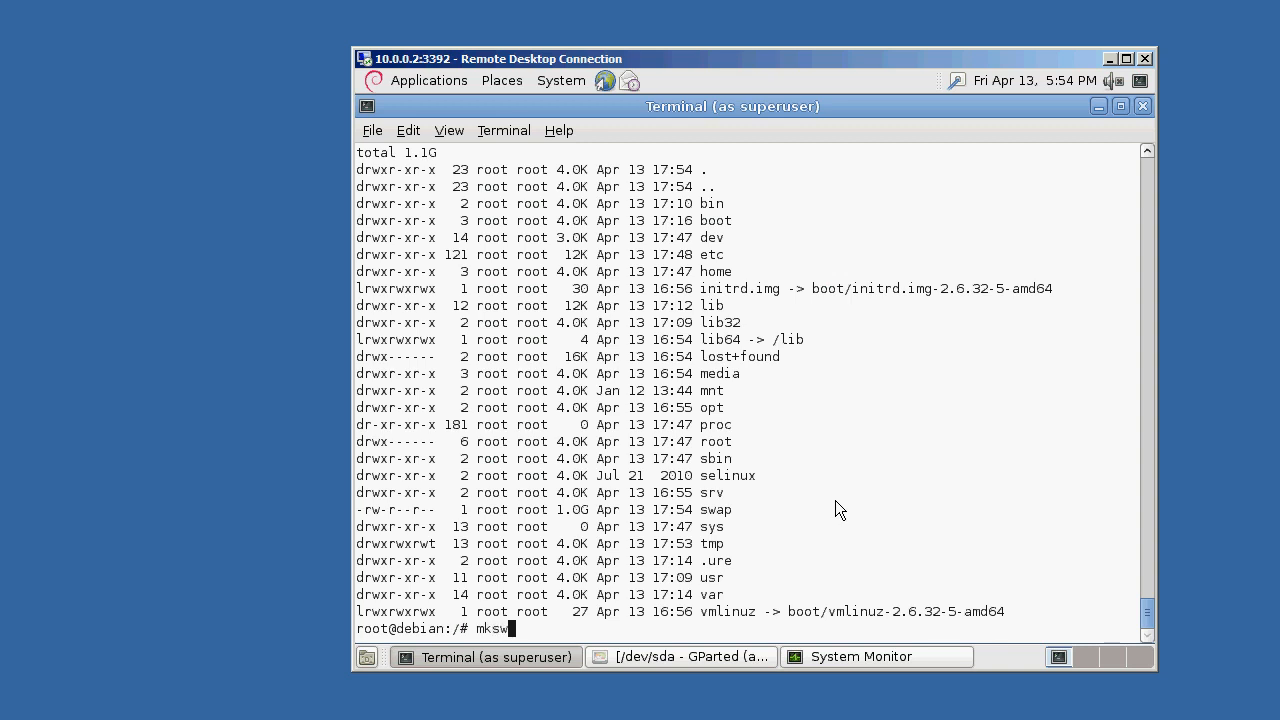
{"action": "type", "text": "ap /swap"}
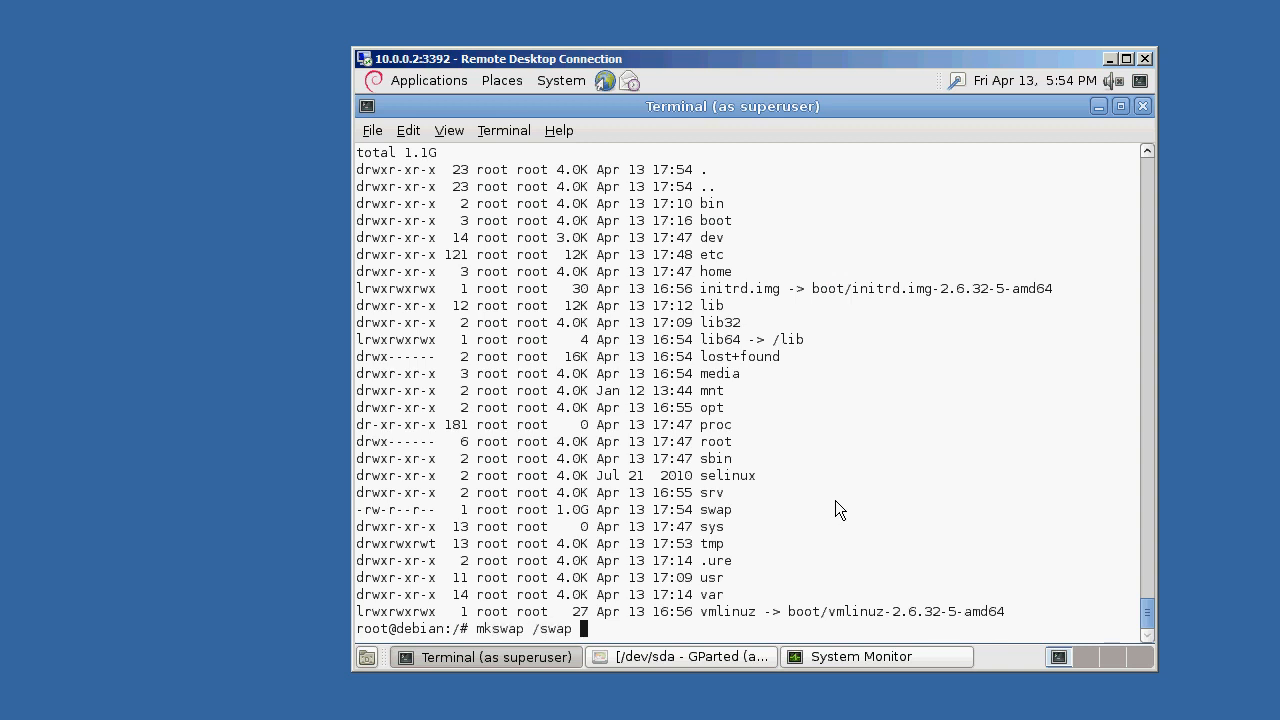
{"action": "key", "text": "Return"}
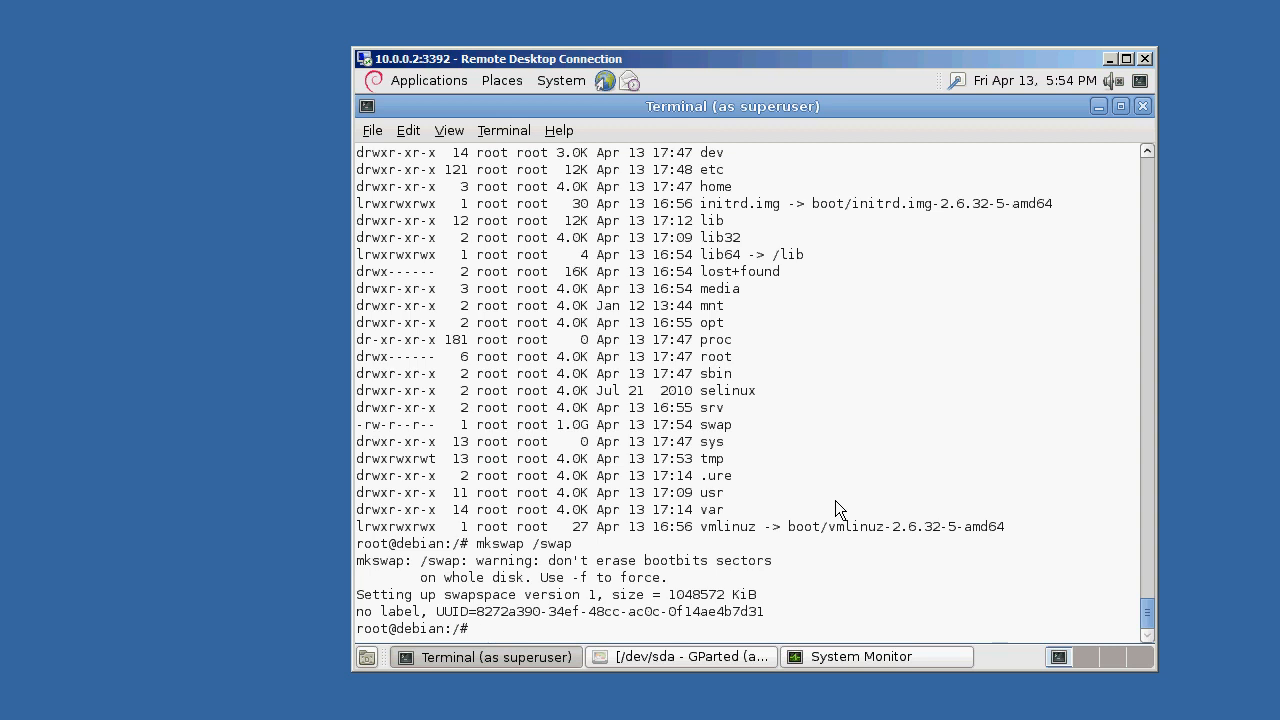
{"action": "mouse_move", "coordinate": [752, 690]}
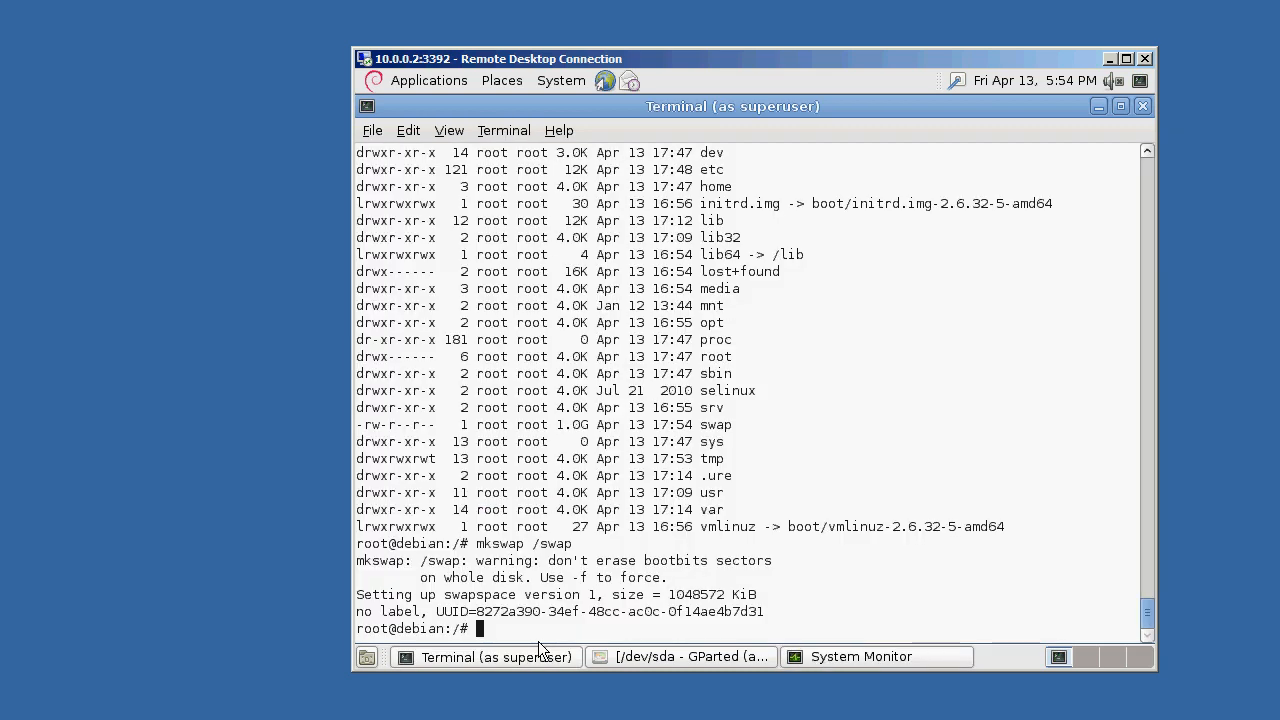
Run 'swapon /swap' and check System Monitor reports 1024.0 MiB total swap
{"action": "type", "text": "swa"}
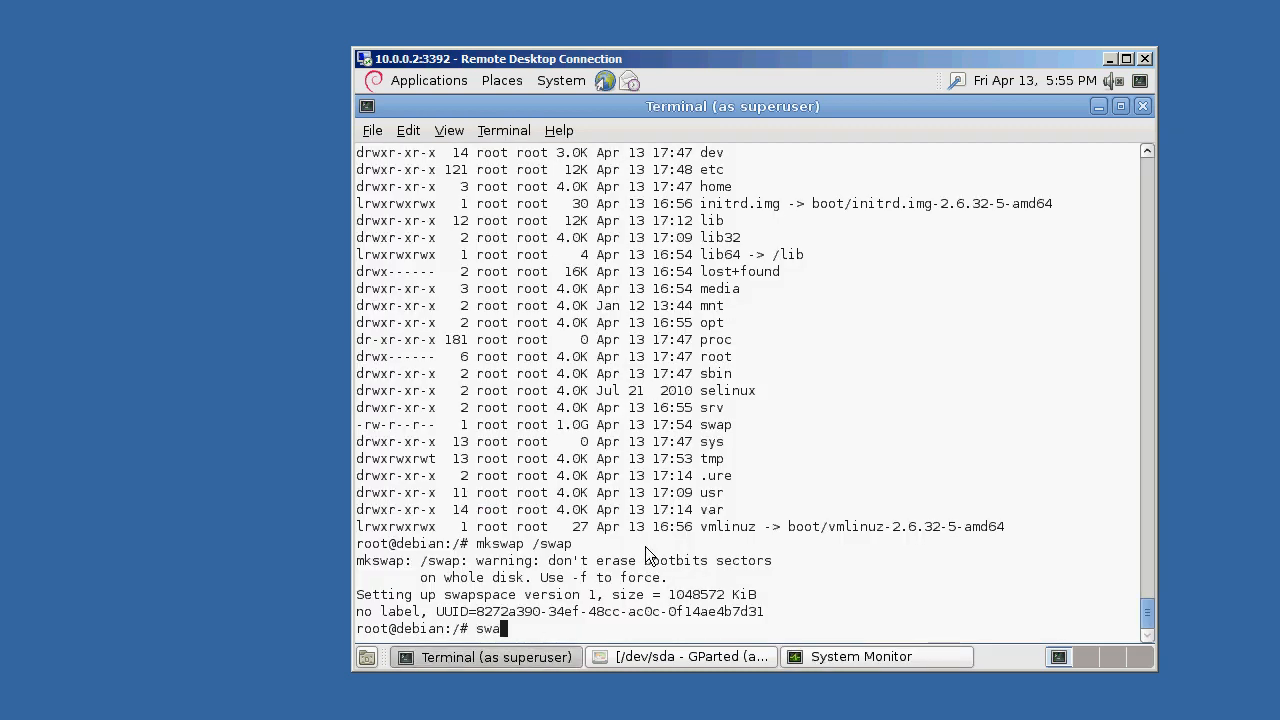
{"action": "type", "text": "pon /swap"}
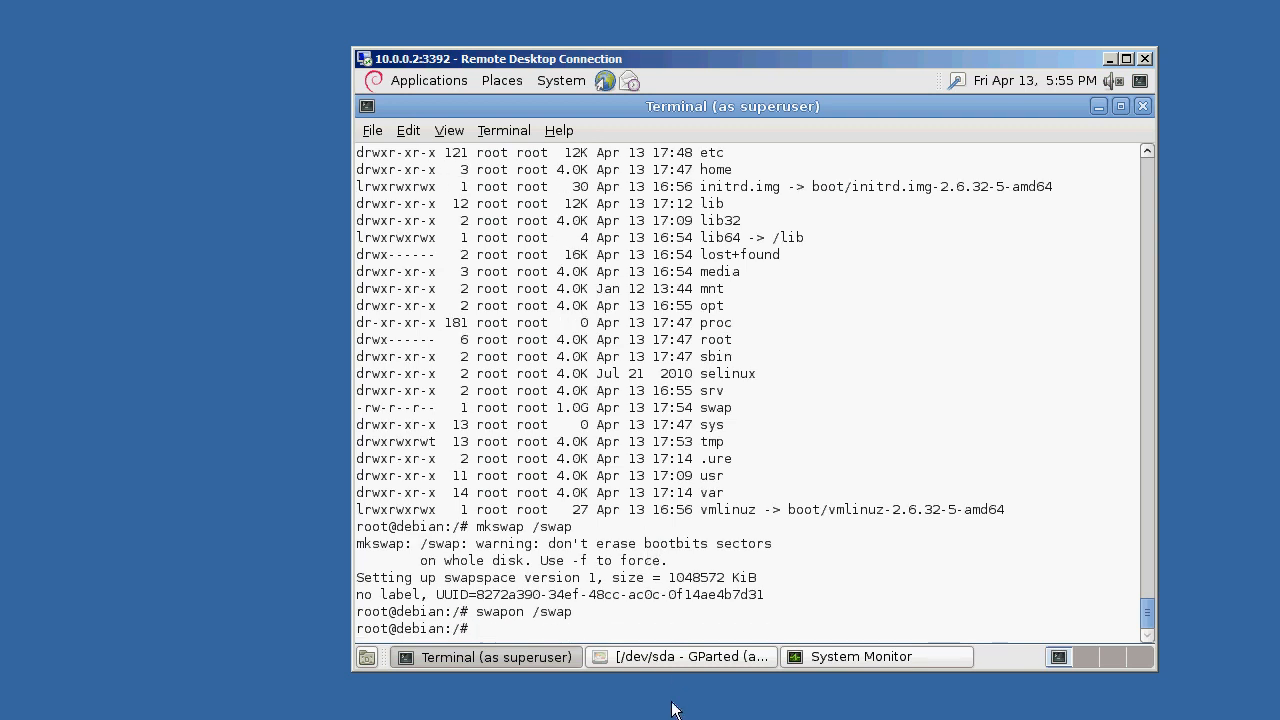
{"action": "left_click", "coordinate": [860, 656]}
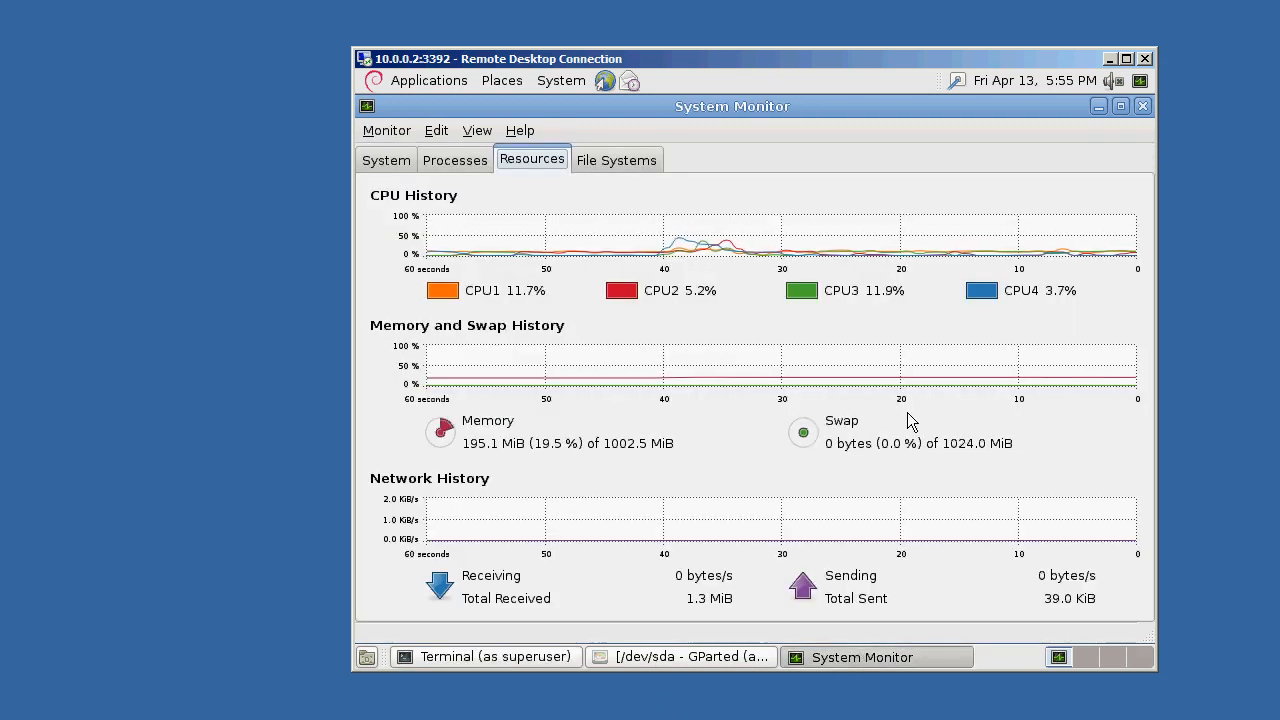
{"action": "mouse_move", "coordinate": [982, 462]}
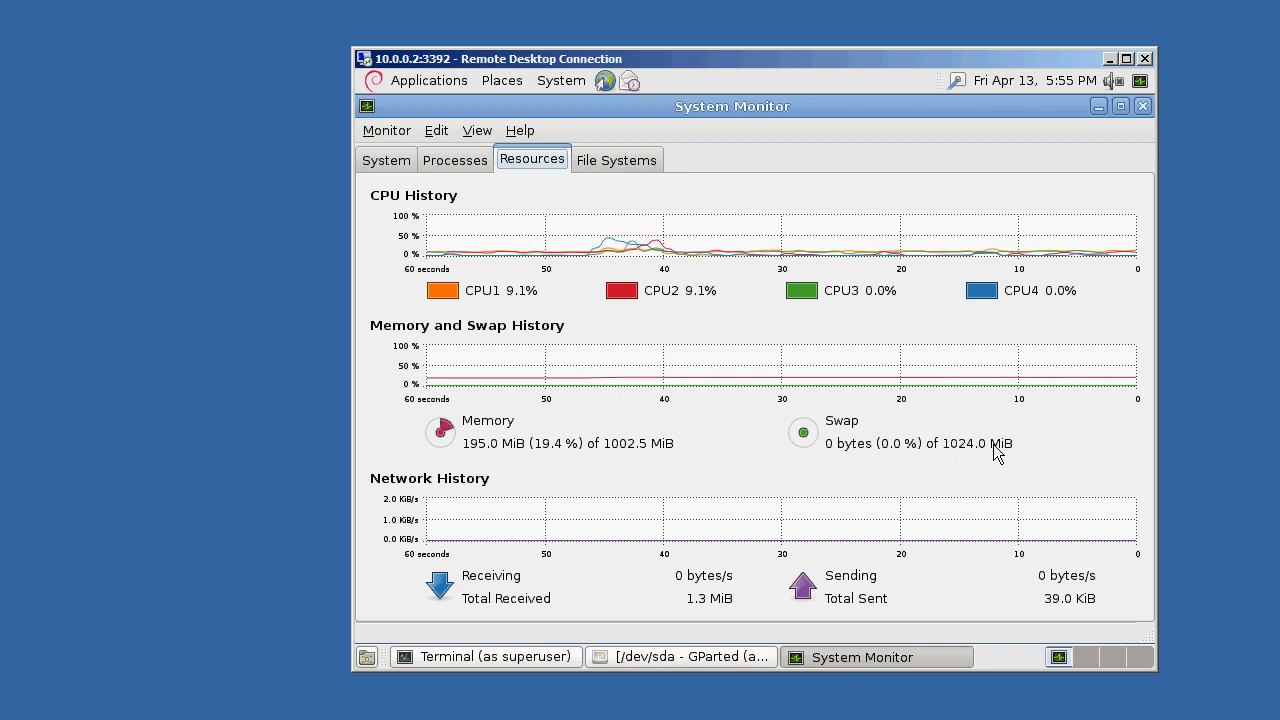
{"action": "left_click", "coordinate": [484, 656]}
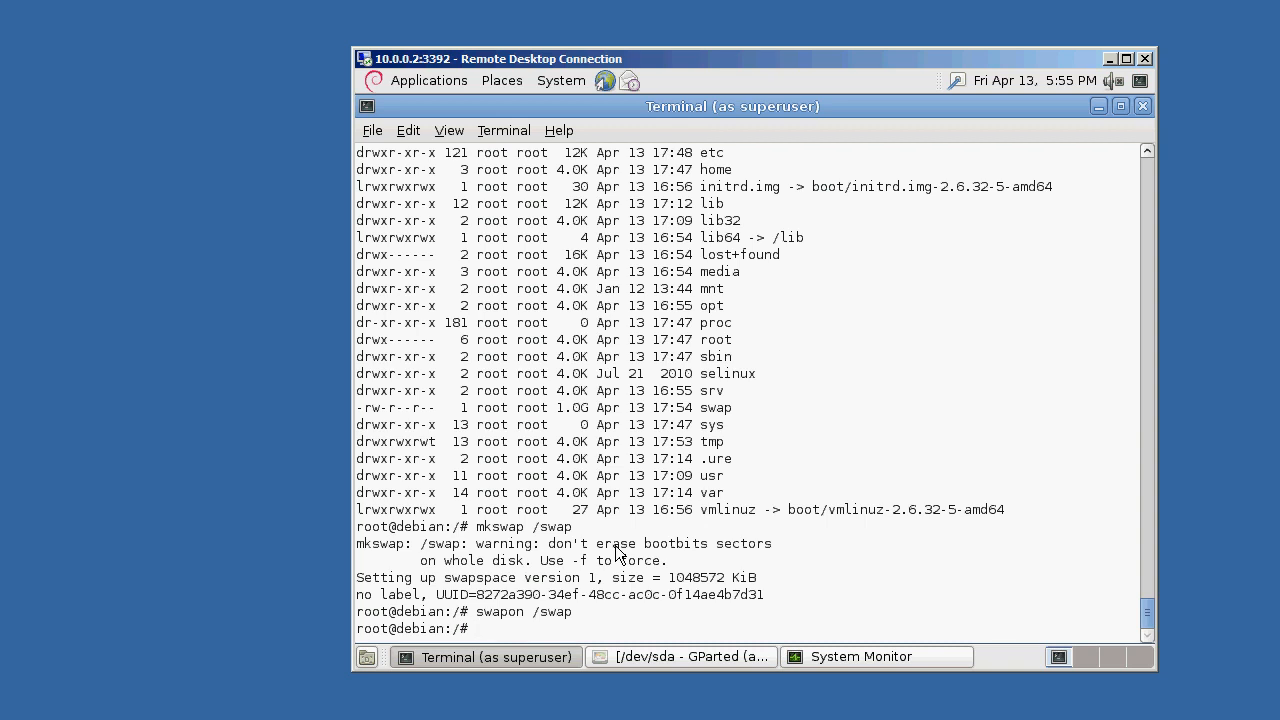
Edit /etc/fstab with vi
{"action": "type", "text": "vi"}
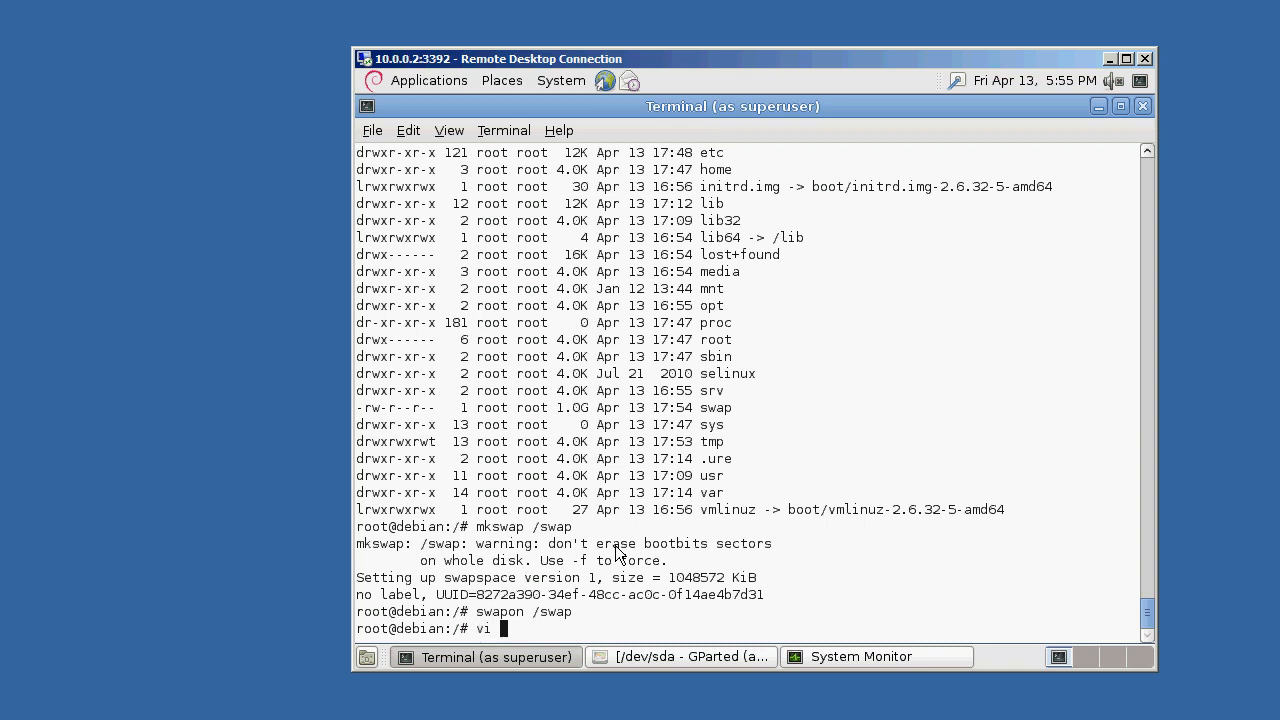
{"action": "type", "text": "/etc"}
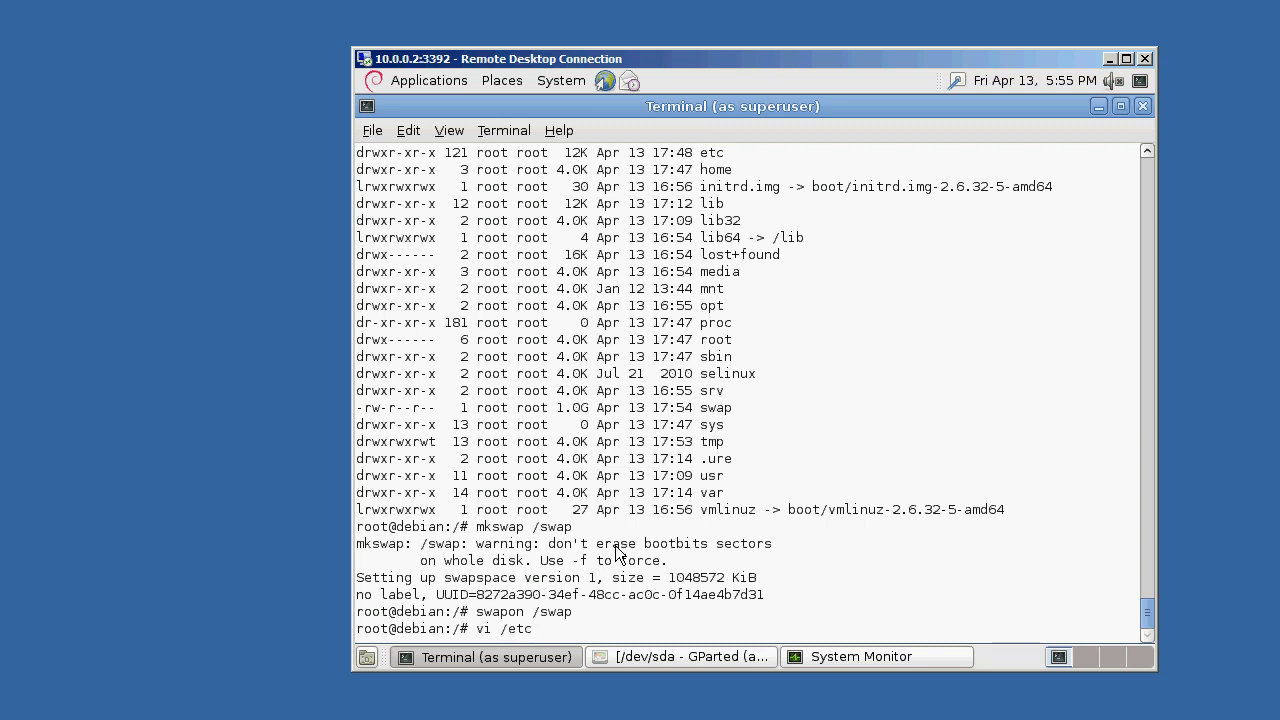
{"action": "type", "text": "/fstab"}
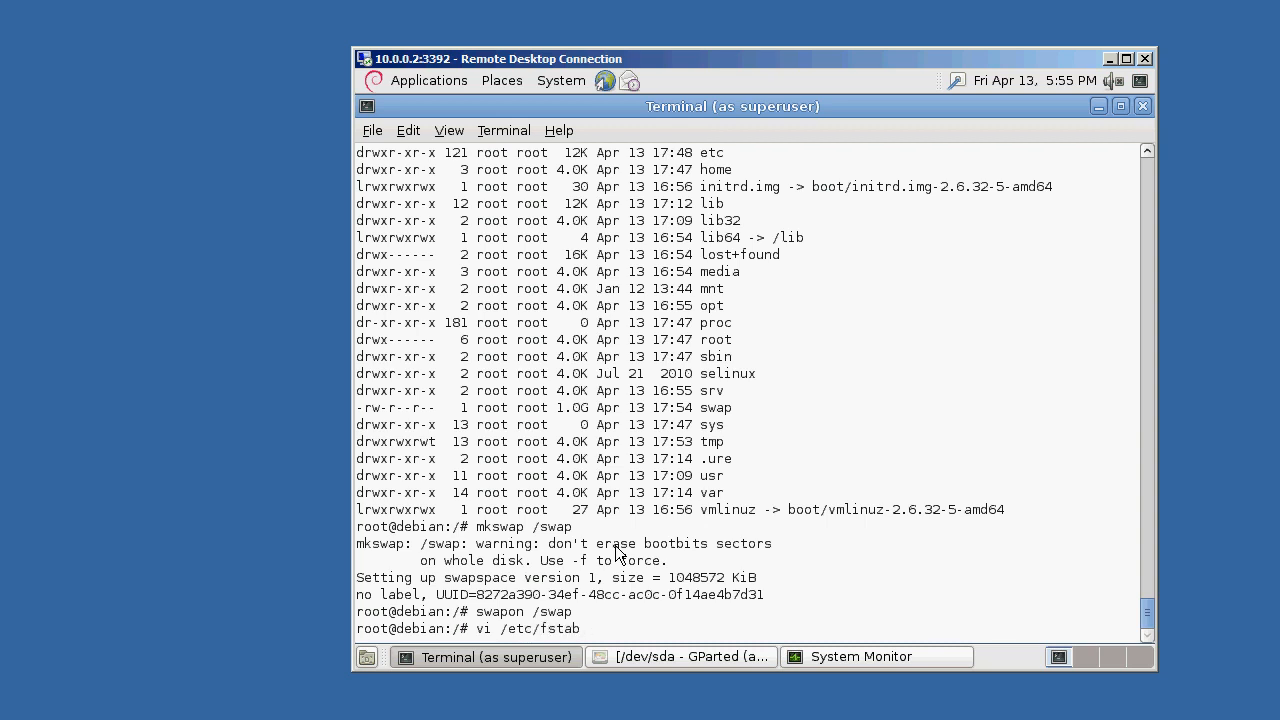
{"action": "key", "text": "Return"}
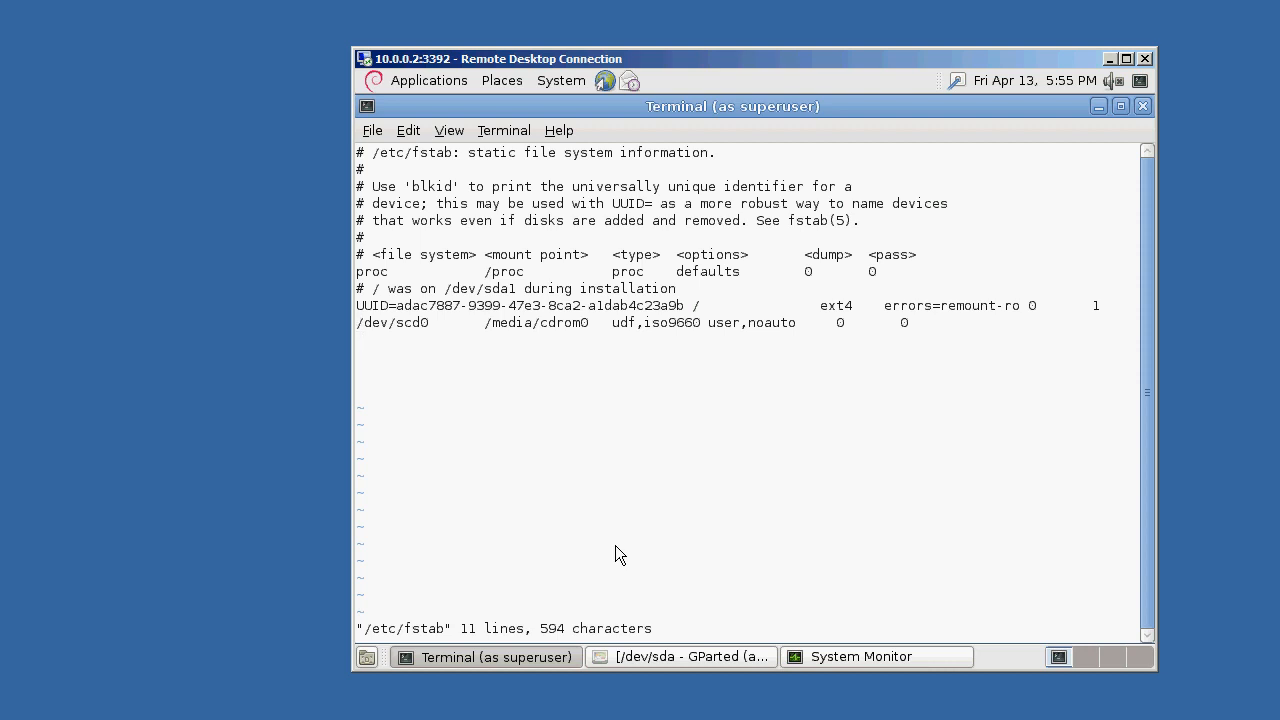
Add the line '/swap swap swap default 0 0' and save with :wq
{"action": "type", "text": "/swap"}
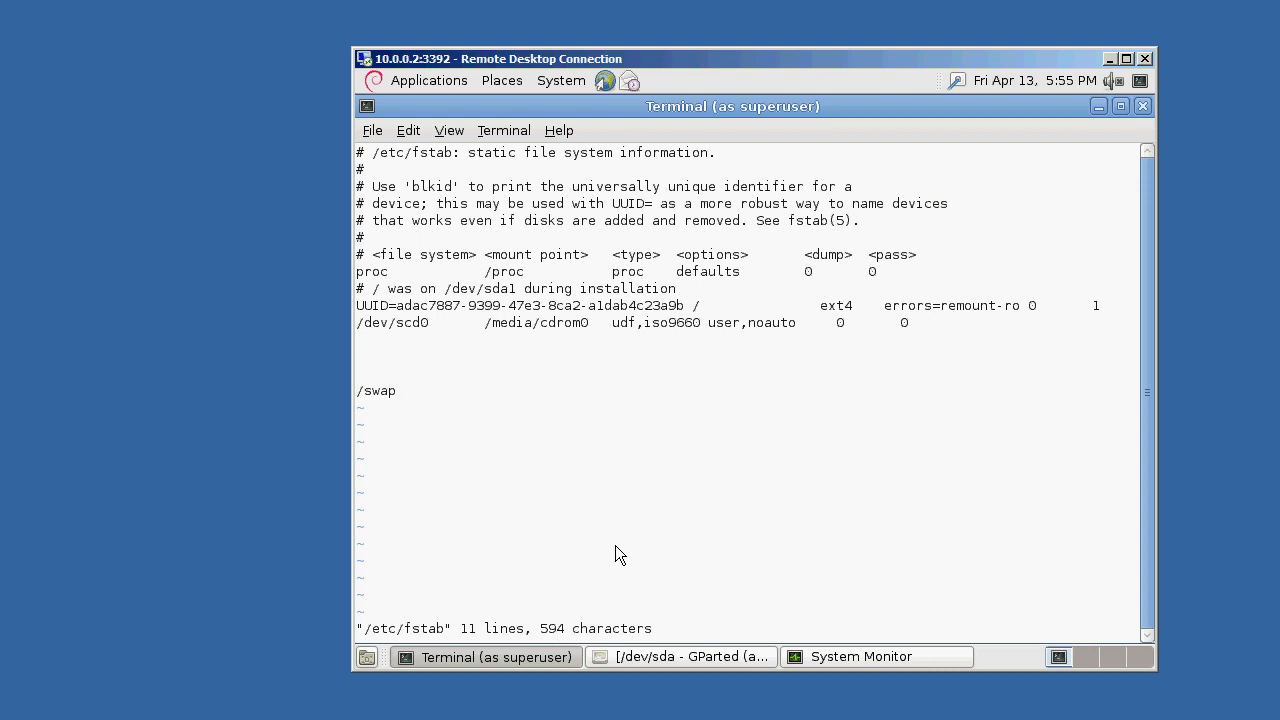
{"action": "type", "text": "swap"}
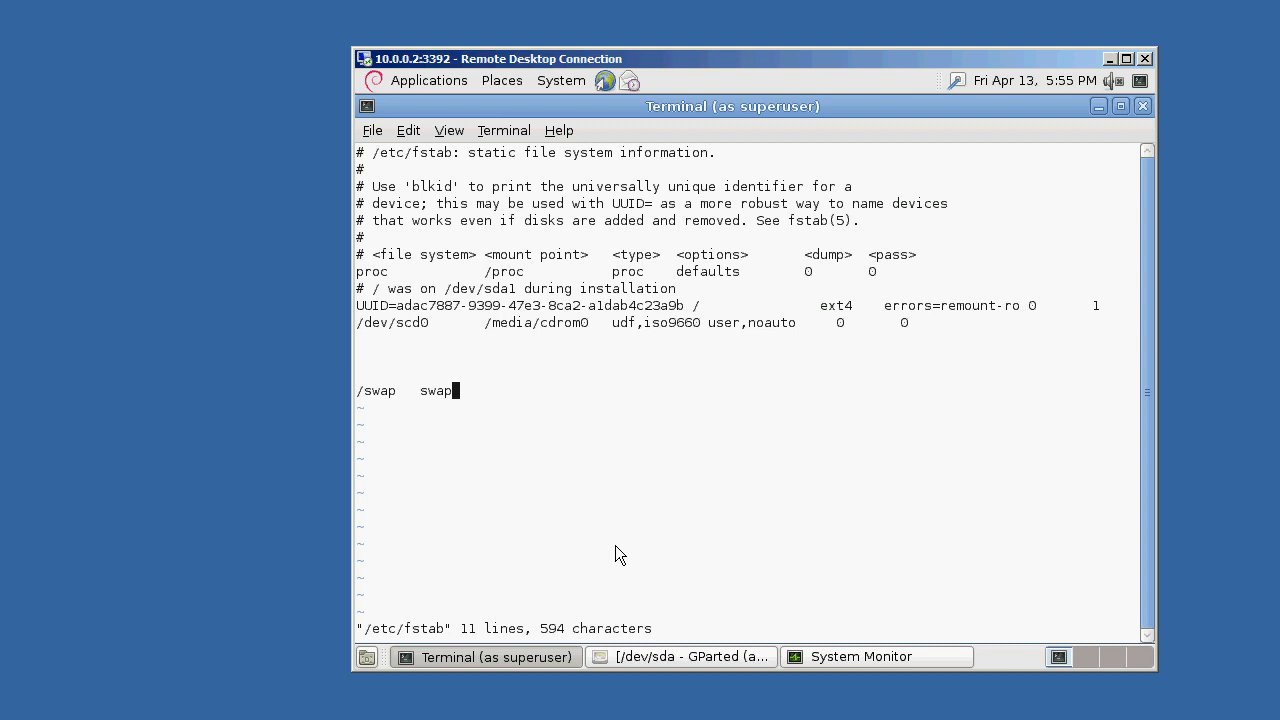
{"action": "type", "text": "swap"}
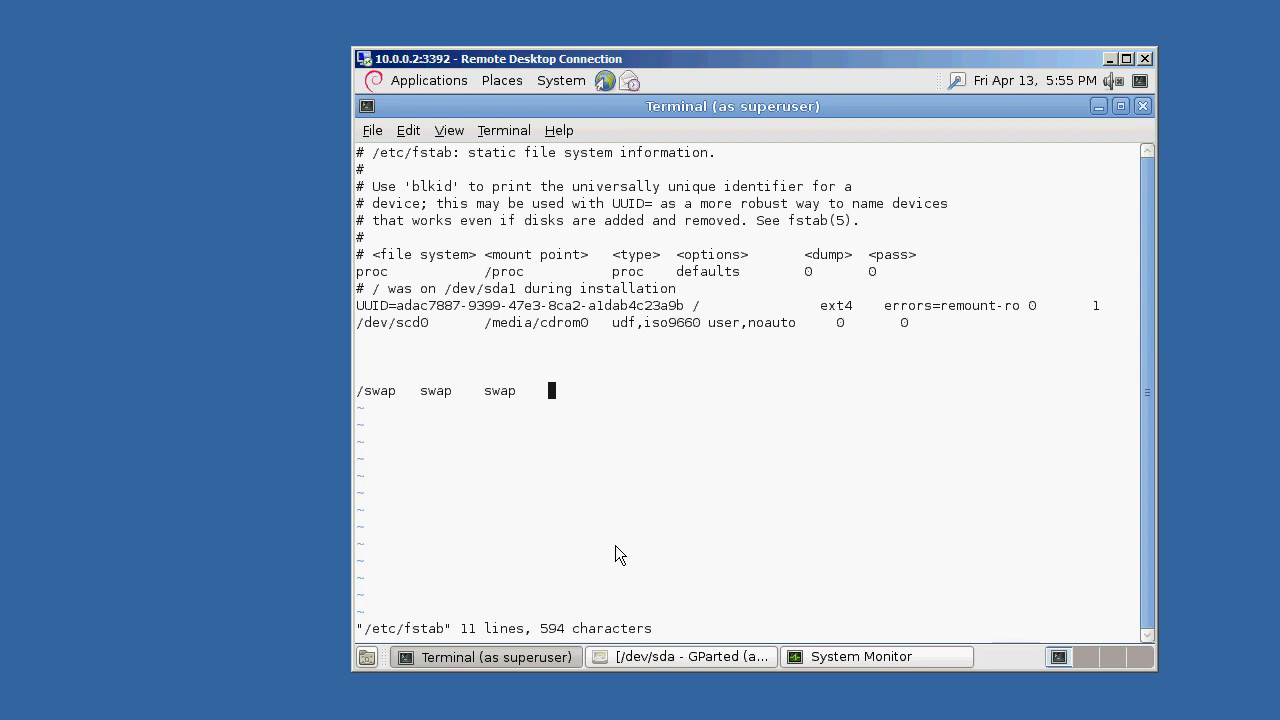
{"action": "type", "text": "default 0       0"}
{"action": "left_click", "coordinate": [748, 628]}
{"action": "type", "text": ":"}
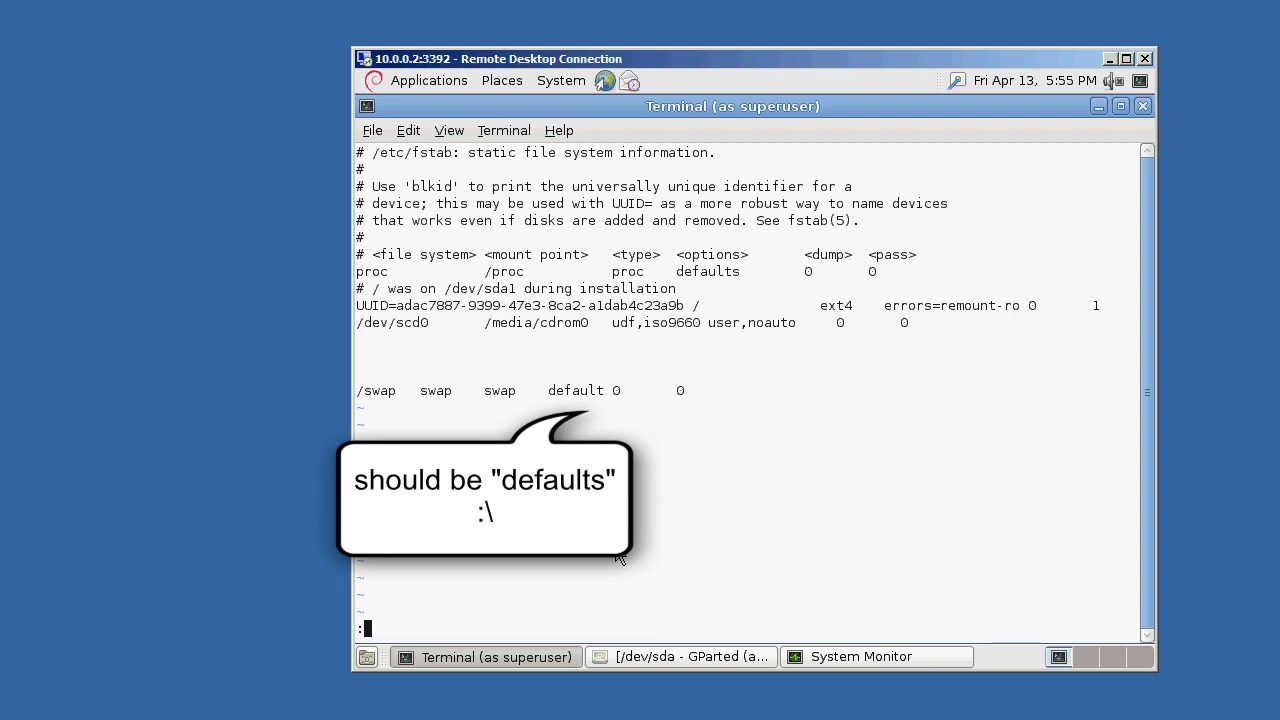
{"action": "type", "text": "wq"}
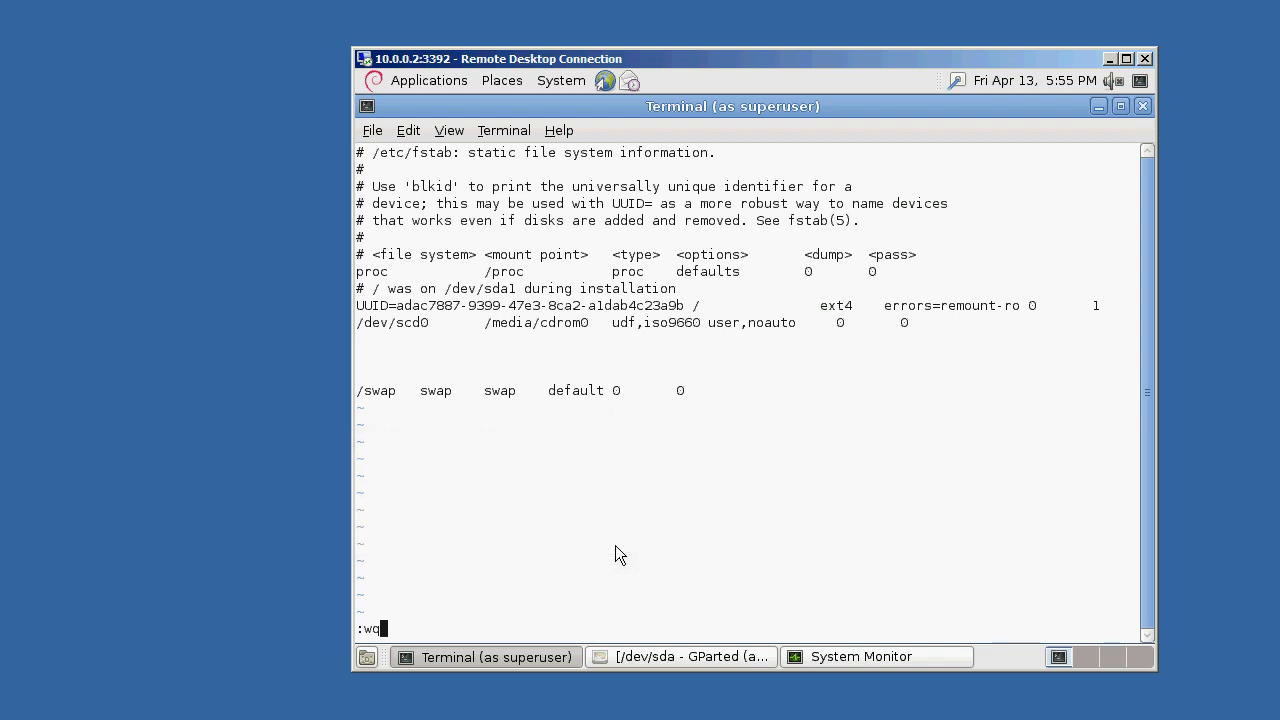
{"action": "key", "text": "Return"}
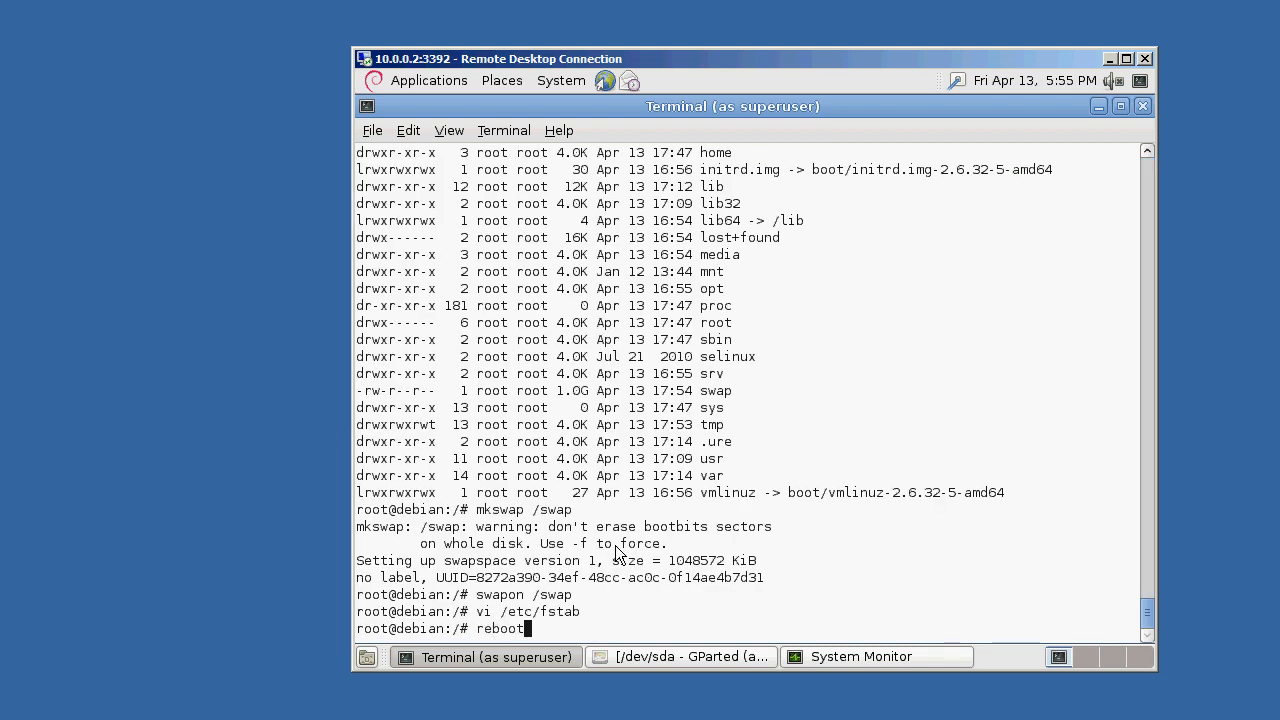
Reboot the machine and reopen System Monitor to confirm 1024 MiB swap persists
{"action": "left_click", "coordinate": [860, 656]}
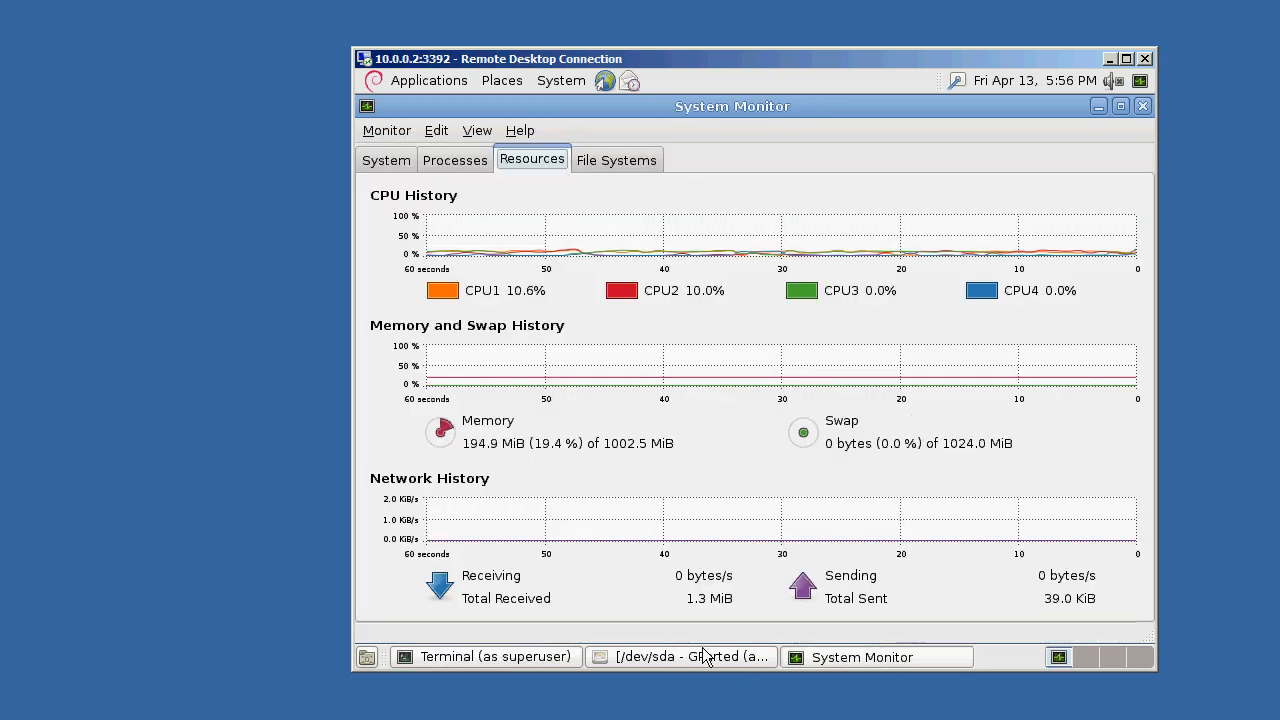
{"action": "left_click", "coordinate": [484, 656]}
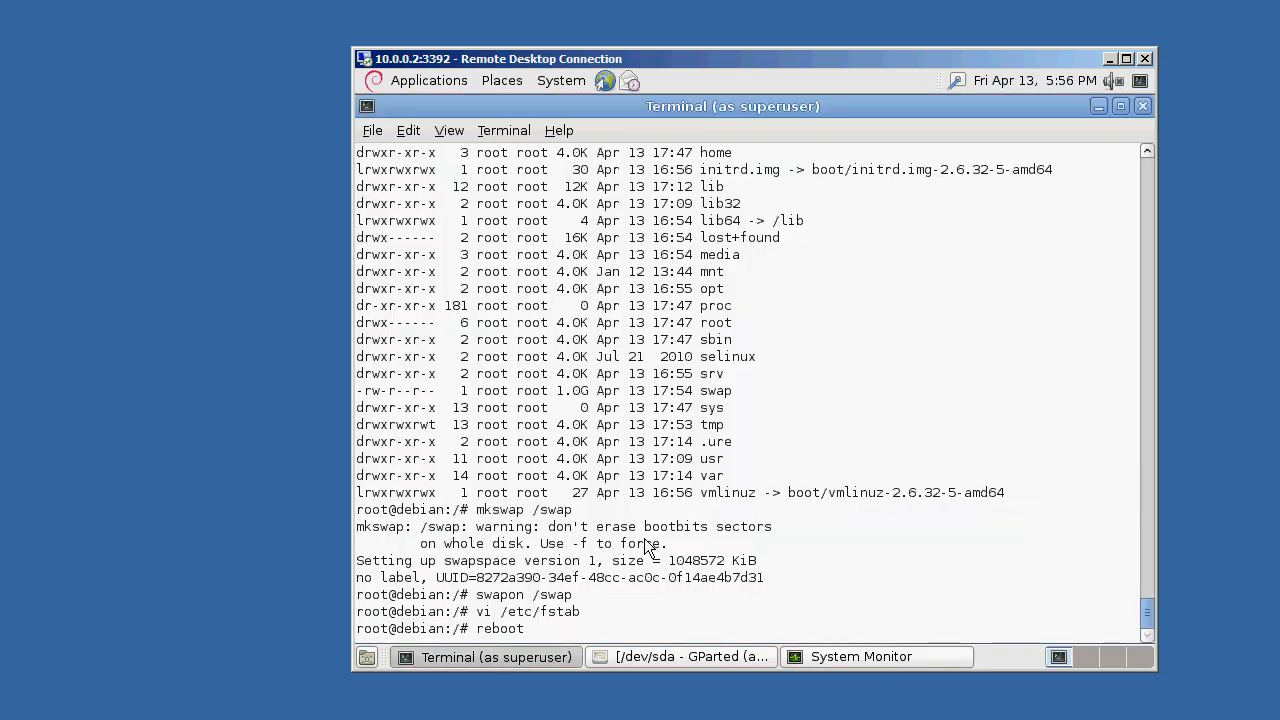
{"action": "key", "text": "Return"}
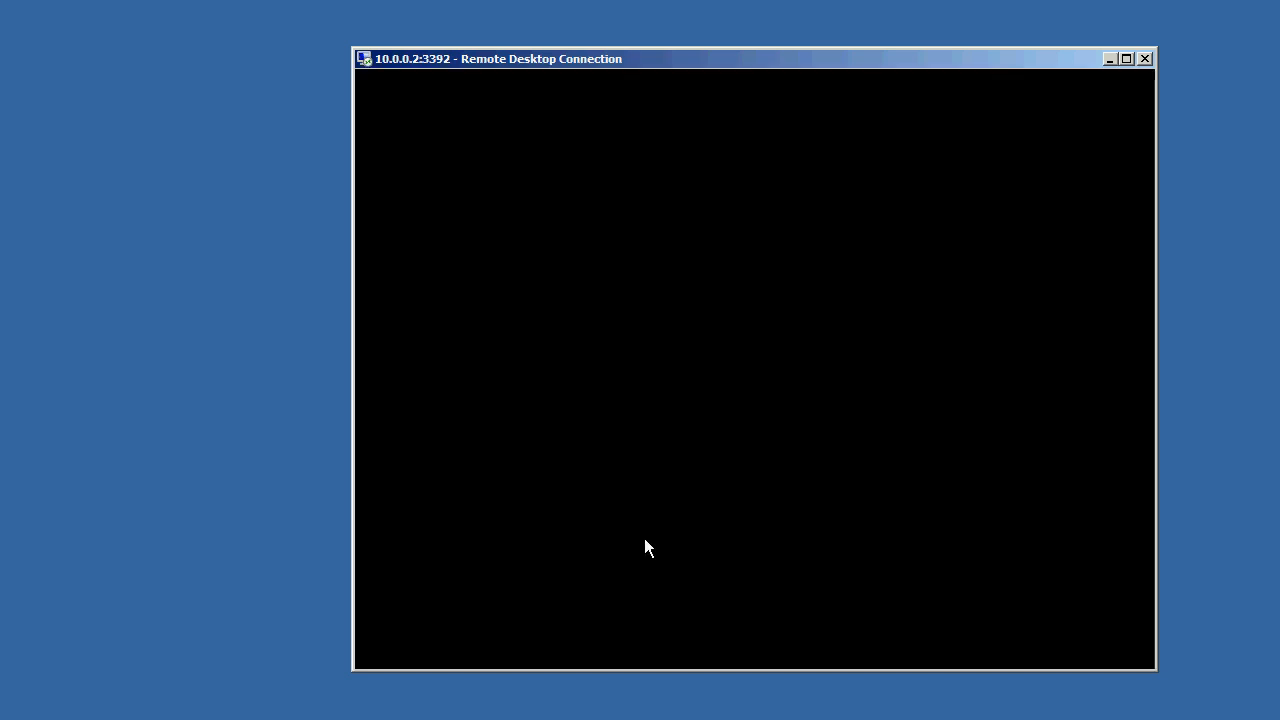
{"action": "left_click", "coordinate": [428, 80]}
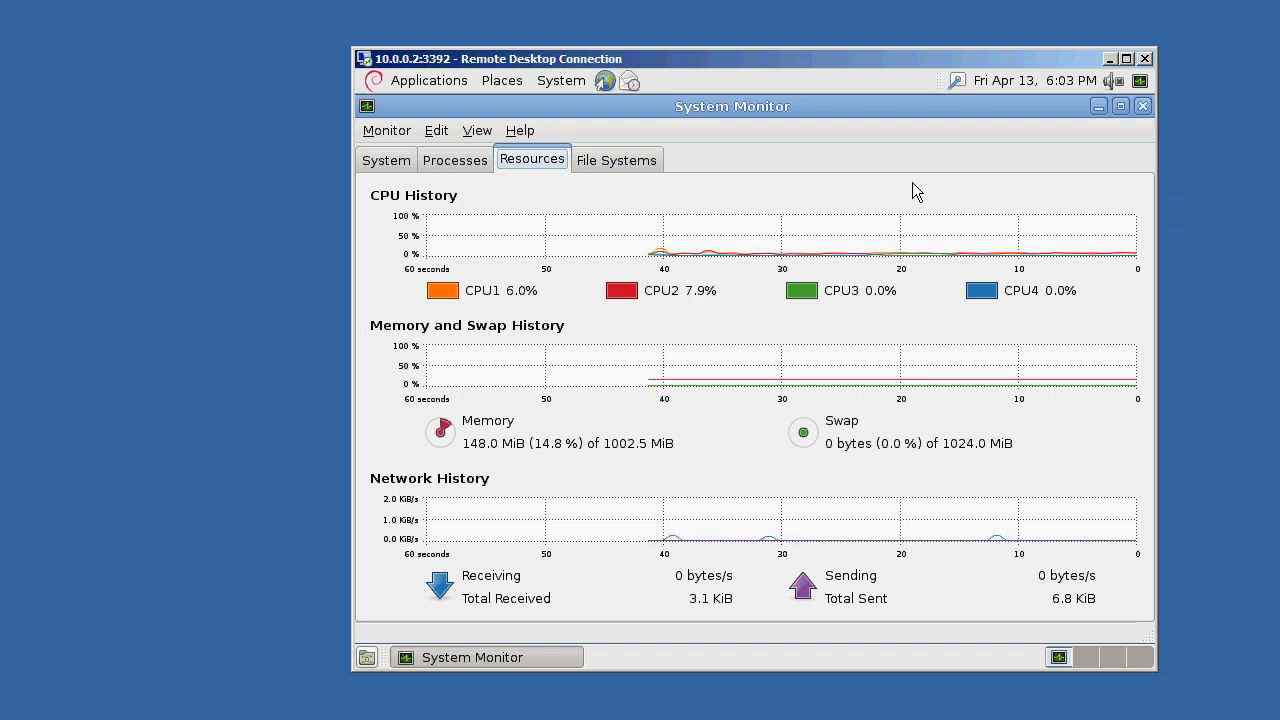
{"action": "mouse_move", "coordinate": [1024, 510]}
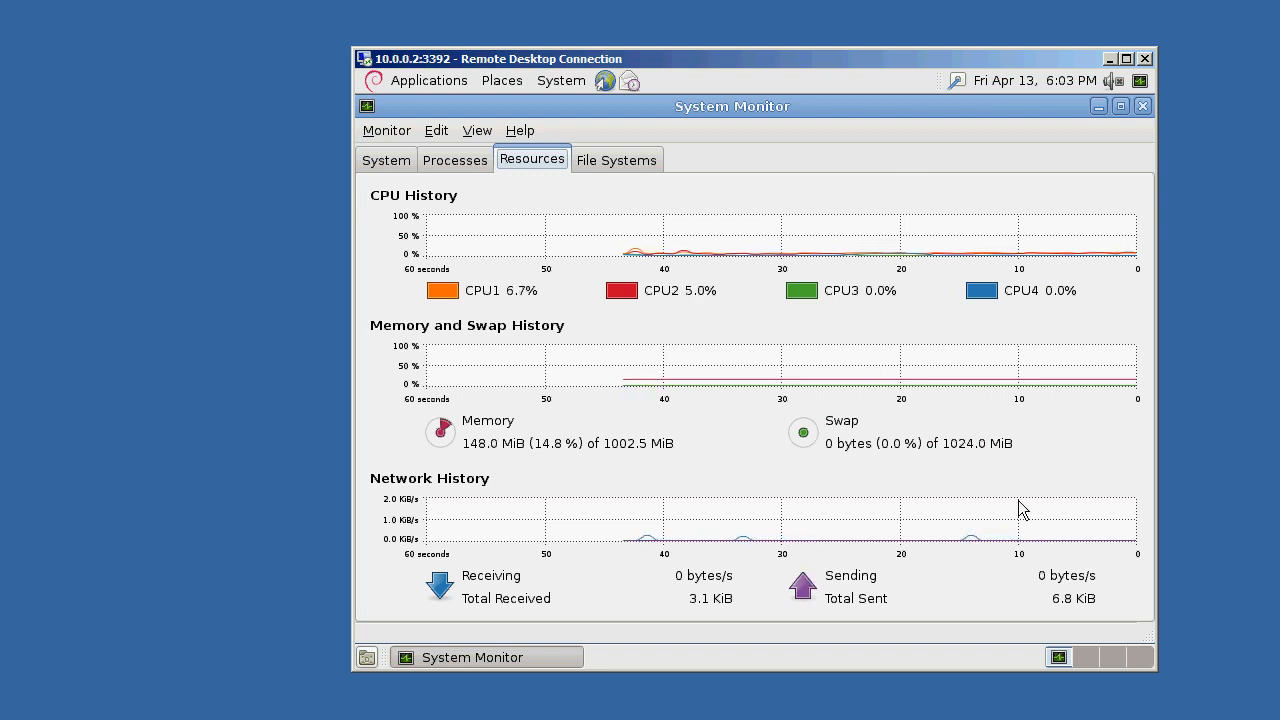